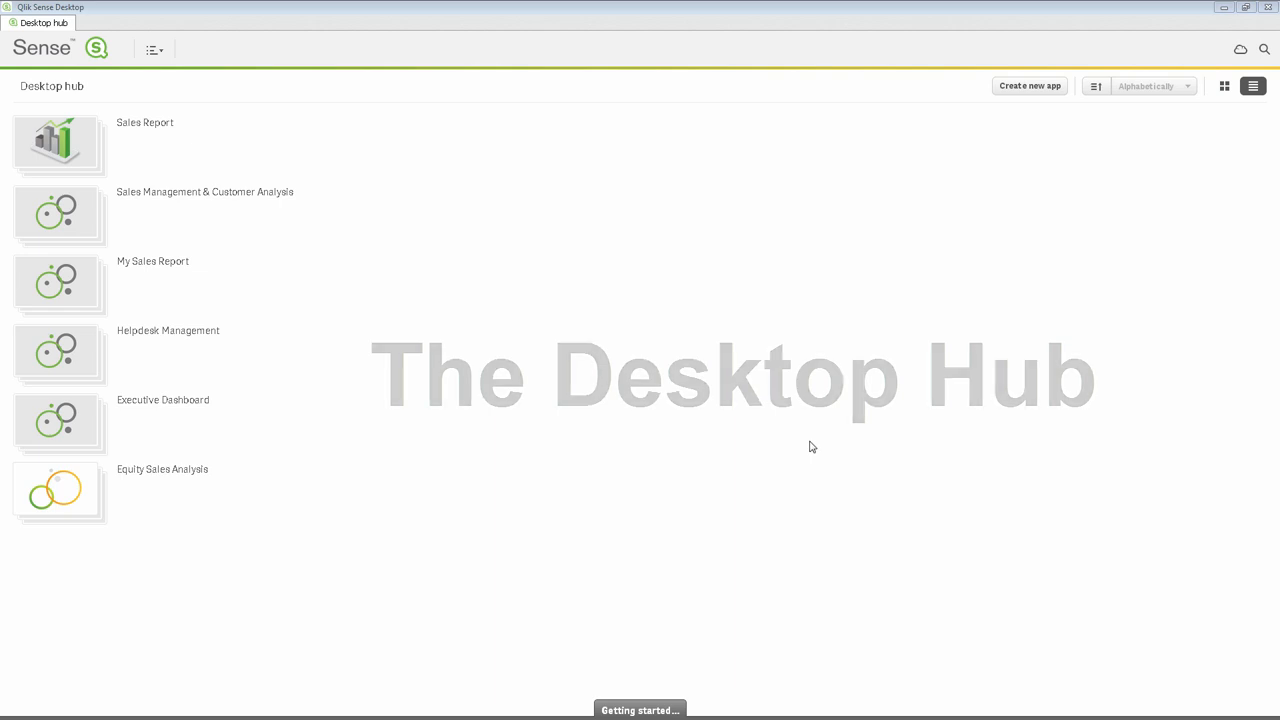
mouse_move(828, 440)
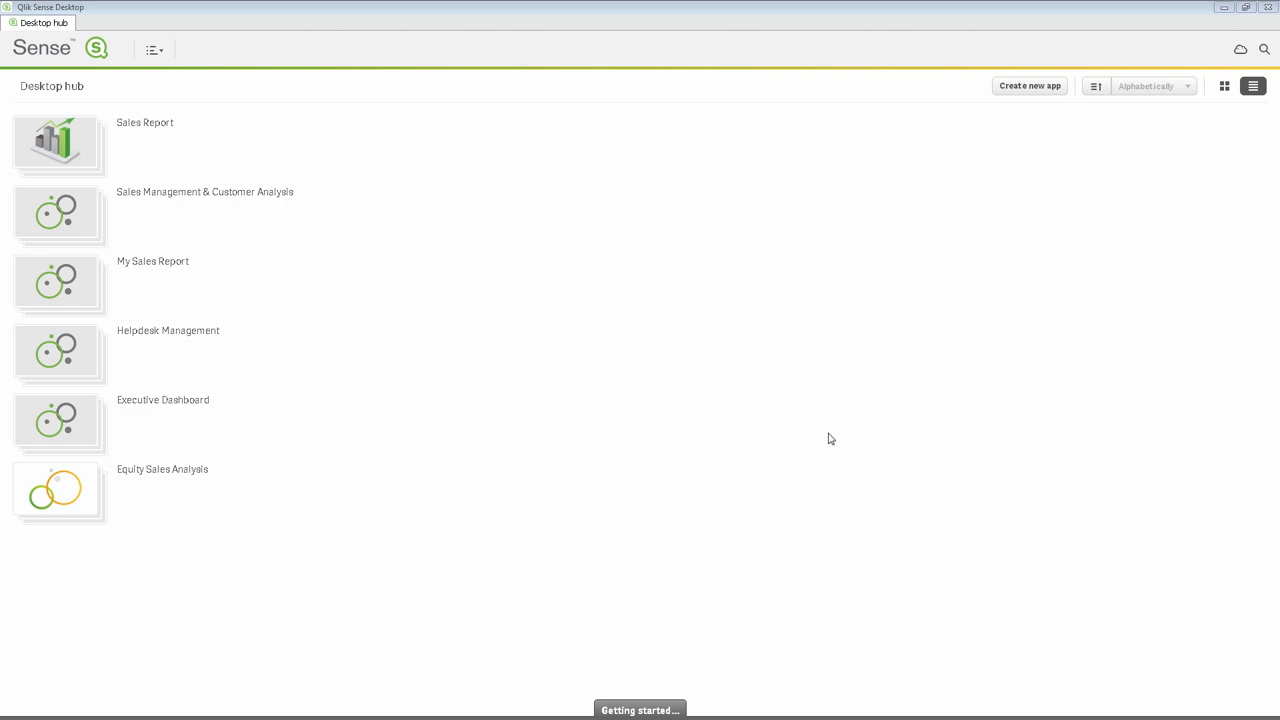
Reverse the hub's alphabetical sort, show apps as tiles, and launch Executive Dashboard
click(1096, 86)
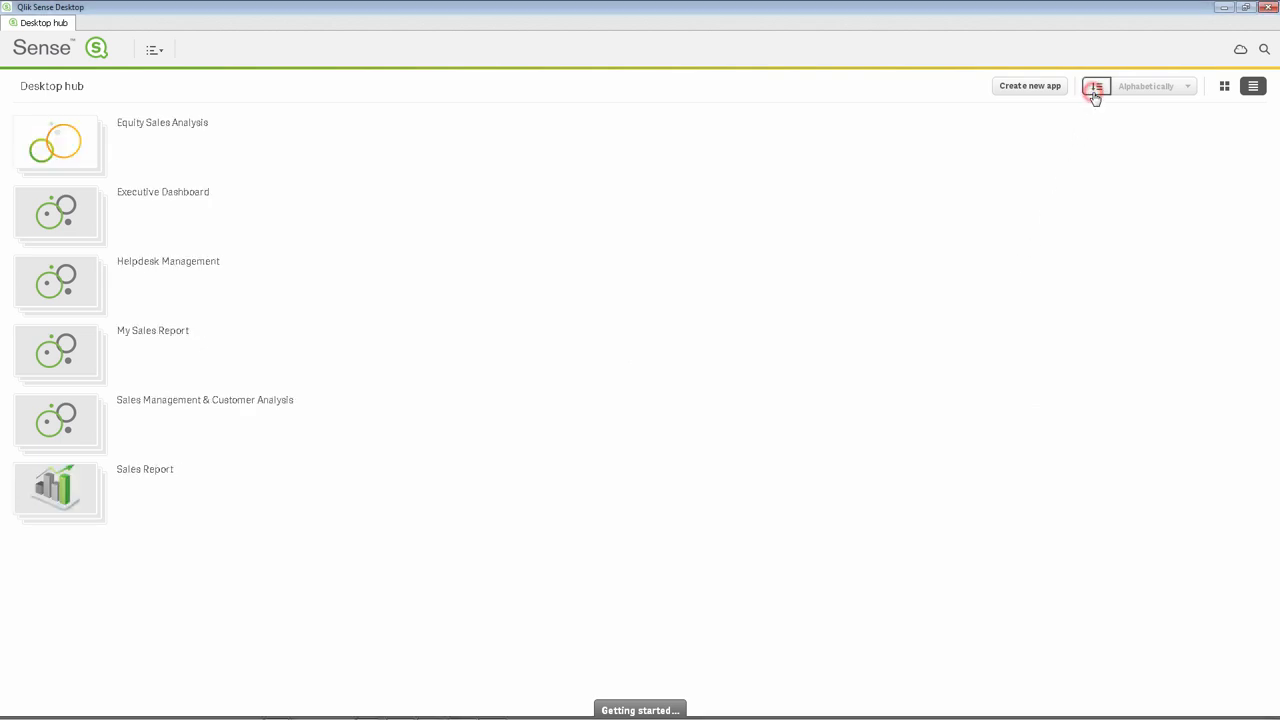
click(1224, 86)
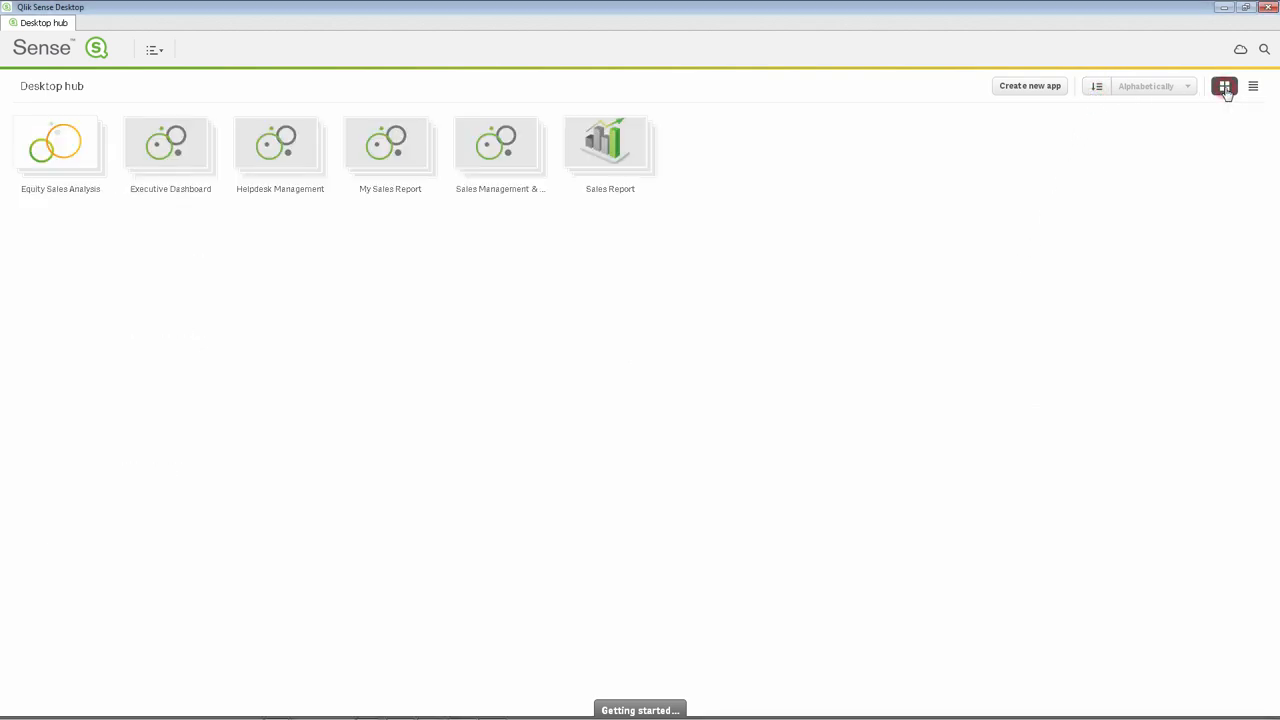
double_click(170, 142)
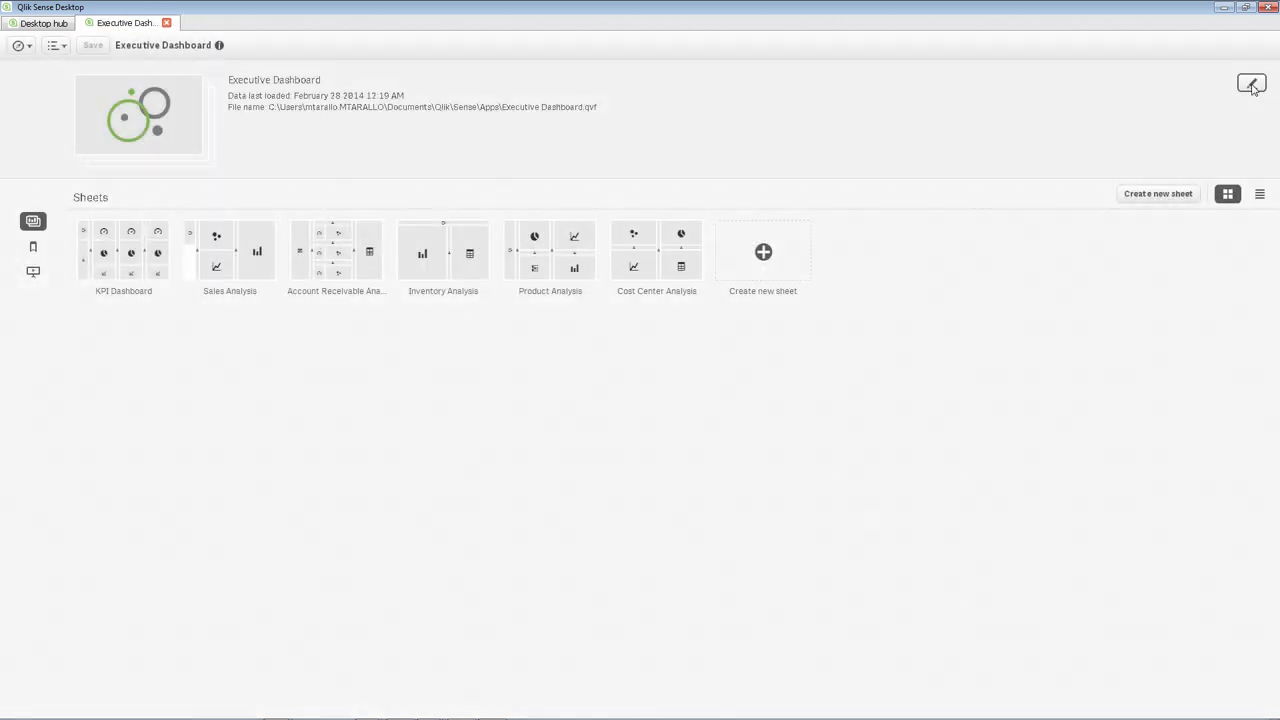
click(1252, 84)
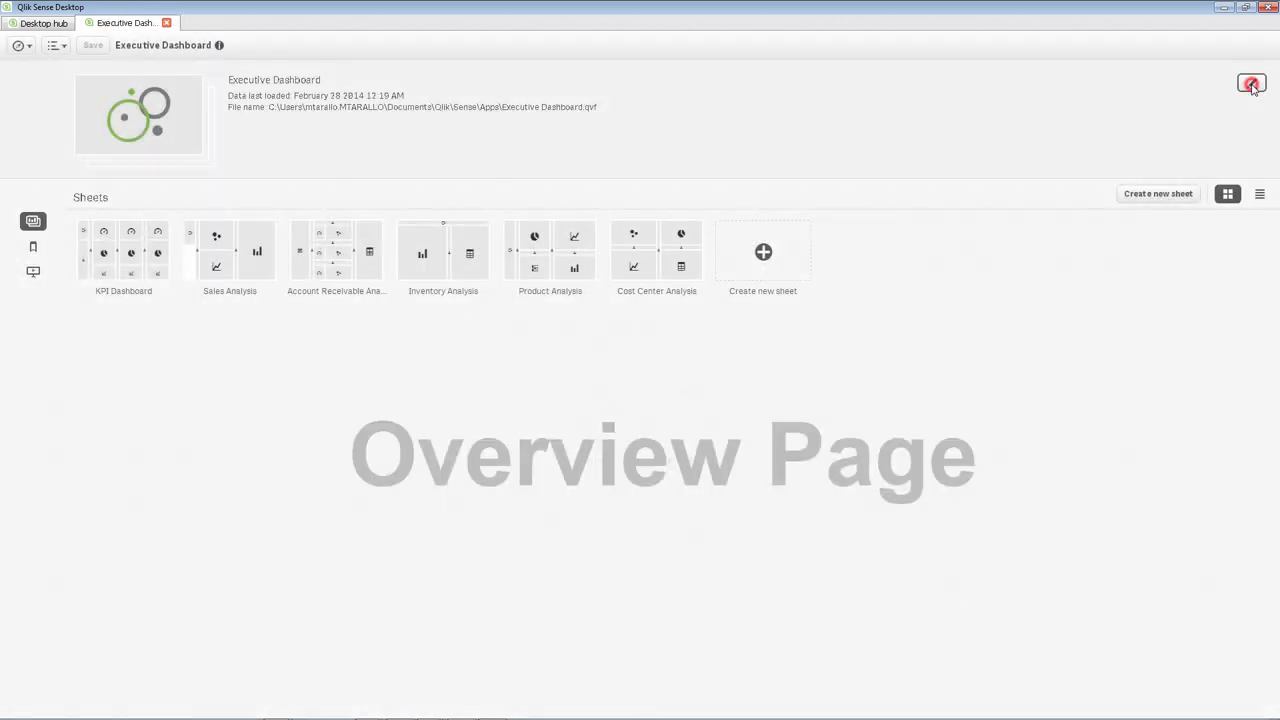
click(1252, 84)
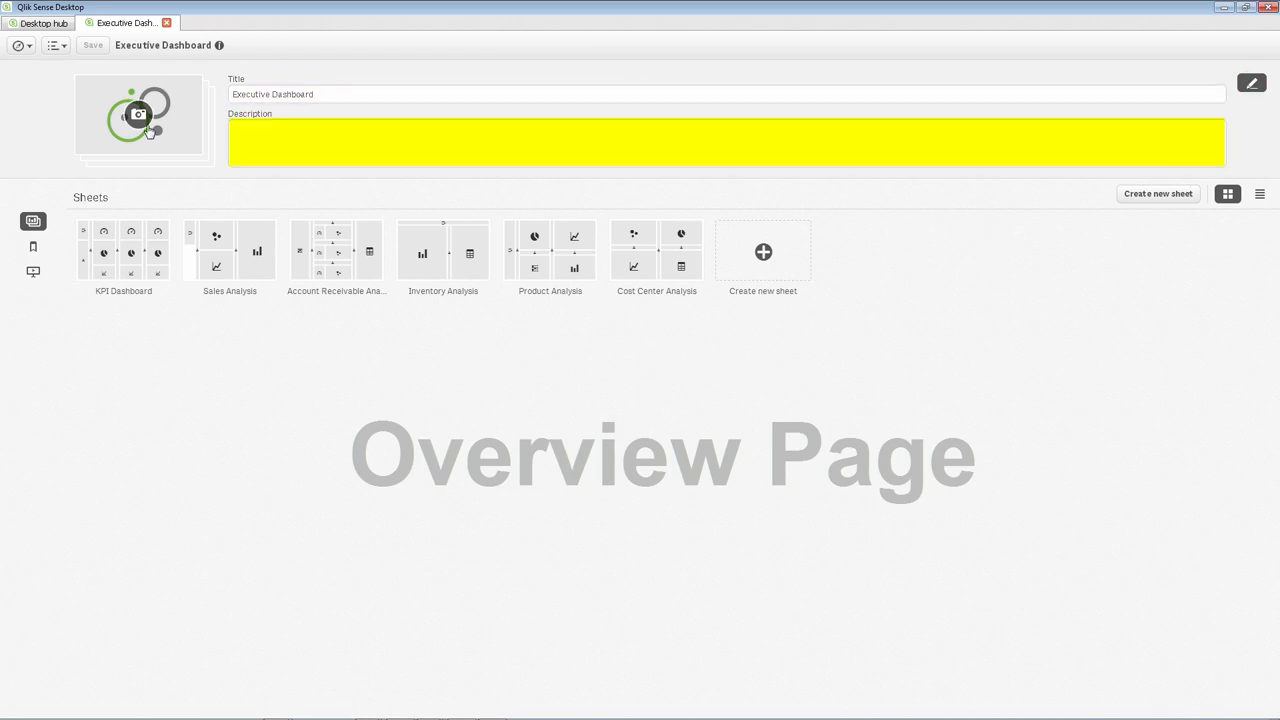
click(140, 114)
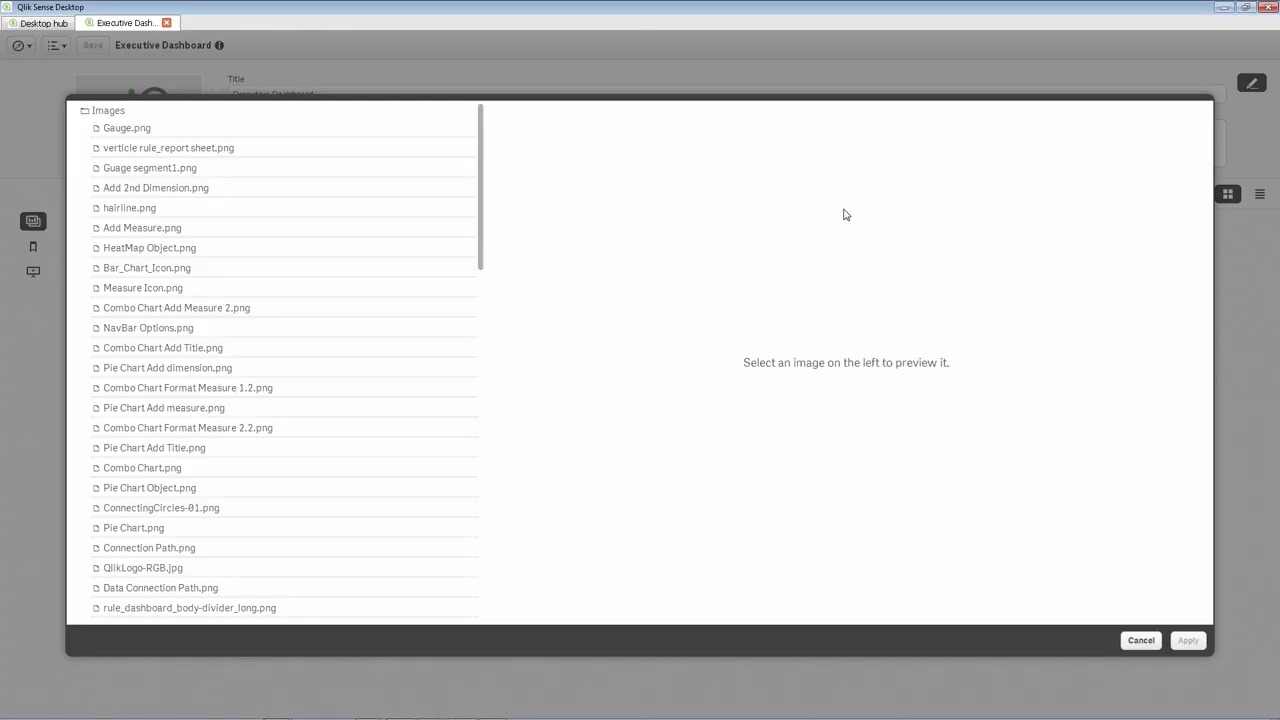
click(1140, 640)
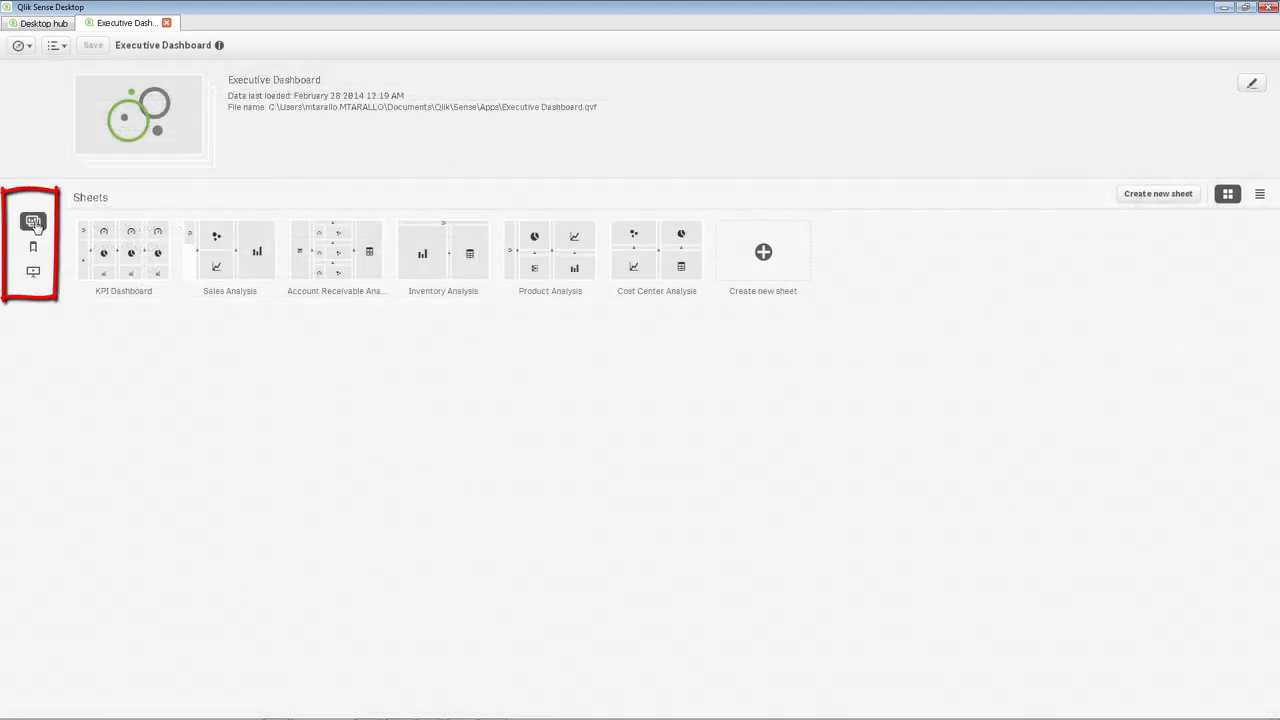
Show the app's stories and play Margin Analysis by Sales Rep at its High Margin Sales slide
click(32, 272)
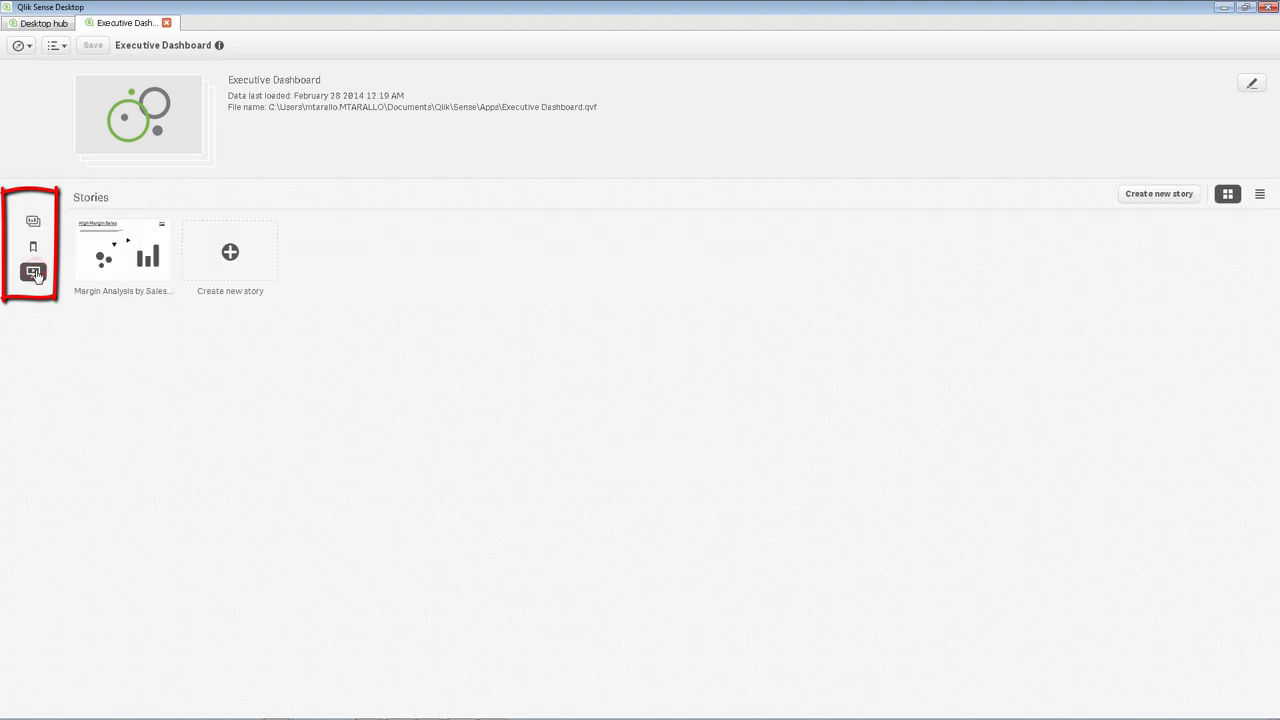
click(32, 220)
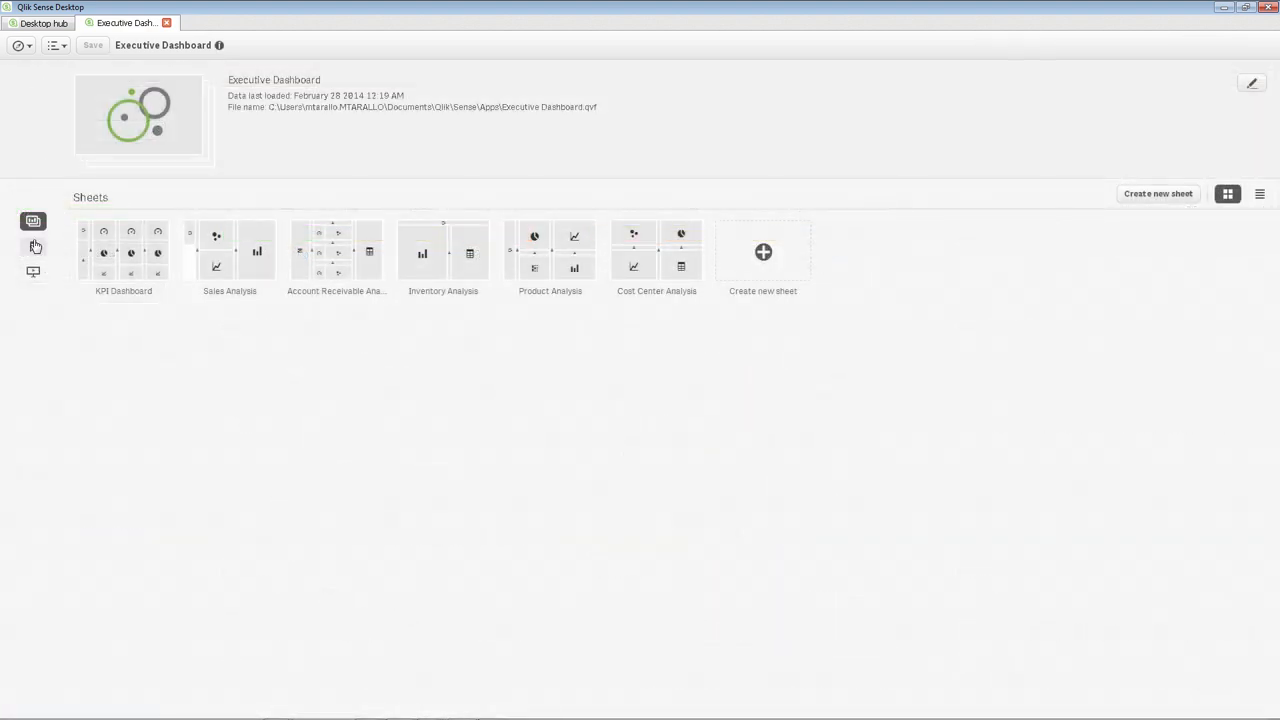
click(32, 246)
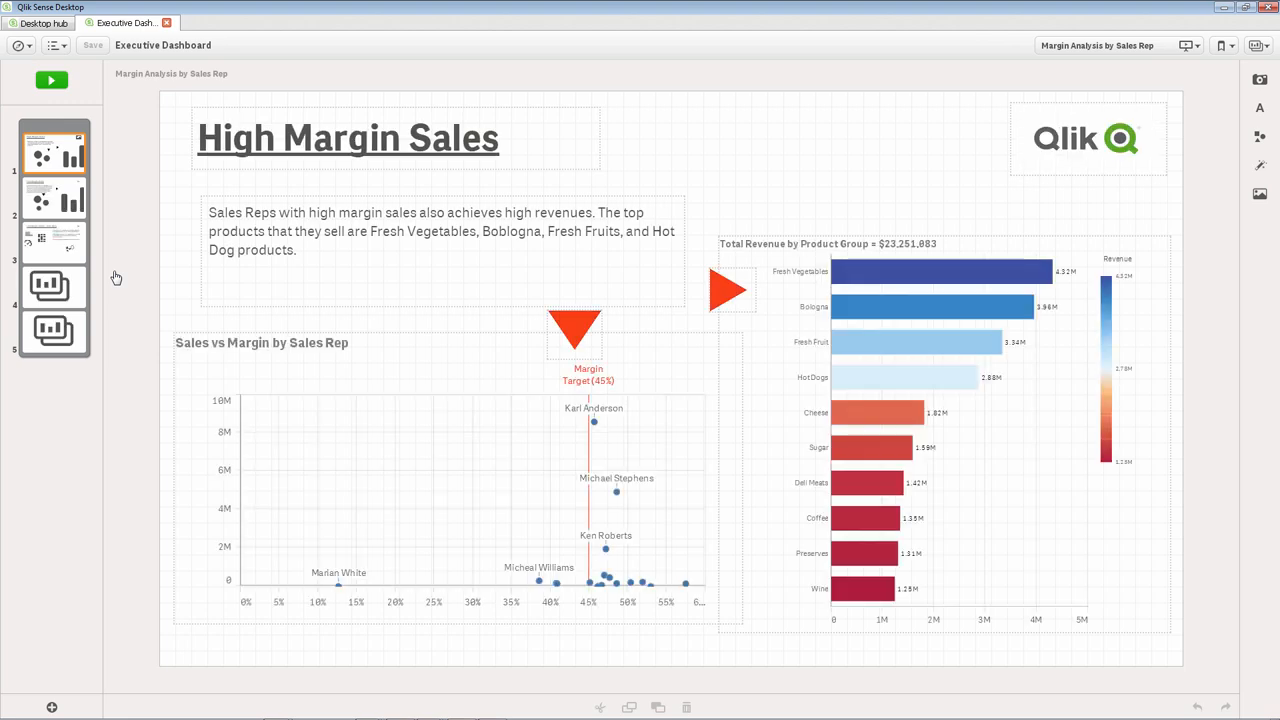
Exit story playback back to the Executive Dashboard overview of sheets
click(52, 80)
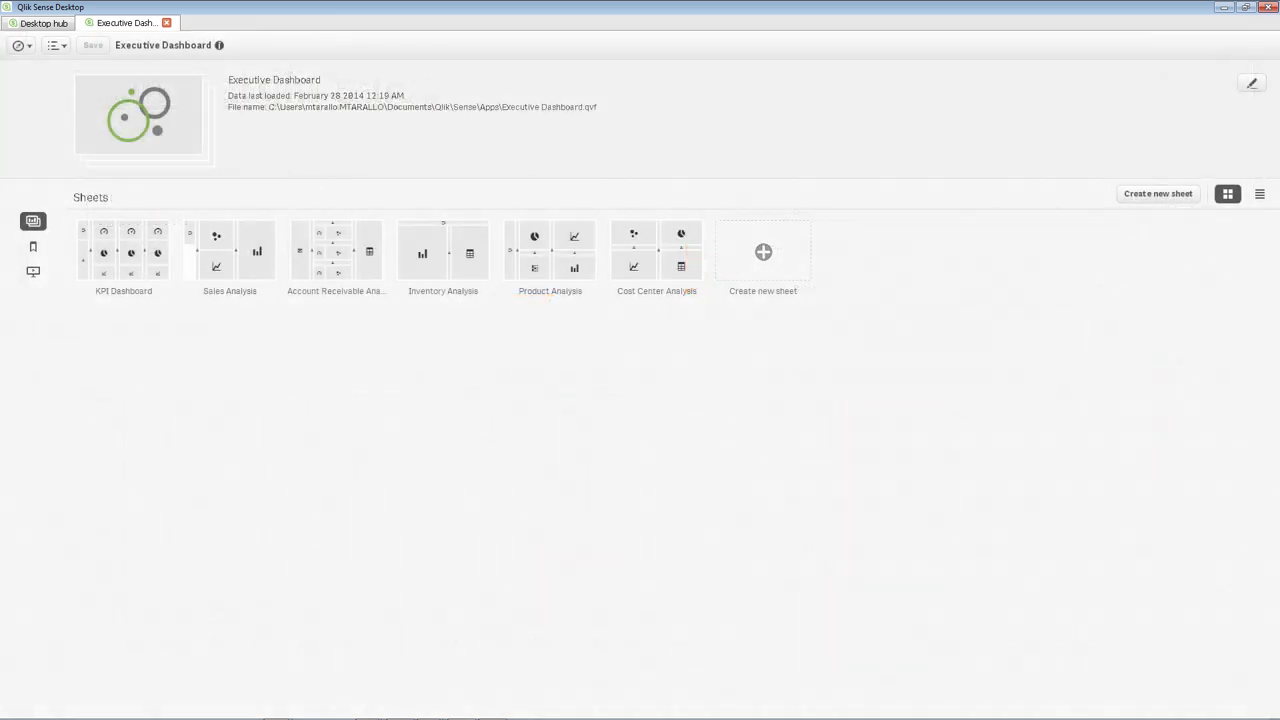
Create 'My new sheet' in the app and enter edit mode on the empty sheet
click(764, 252)
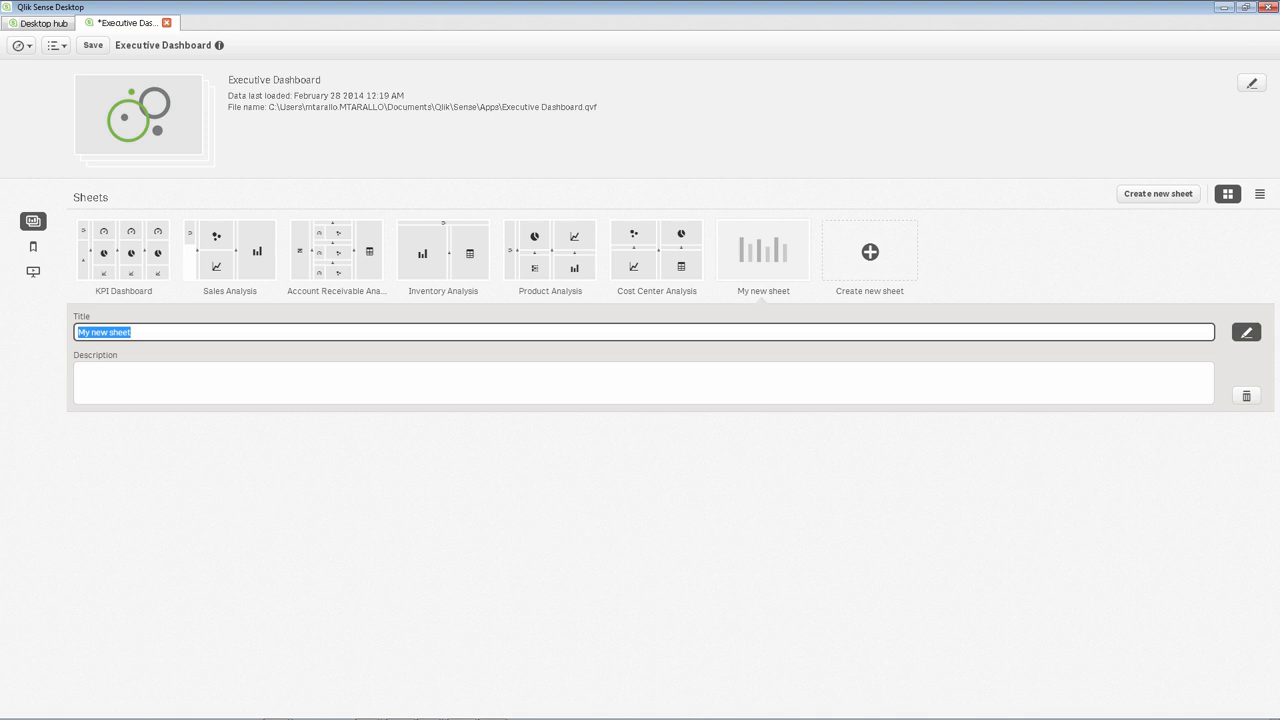
click(644, 382)
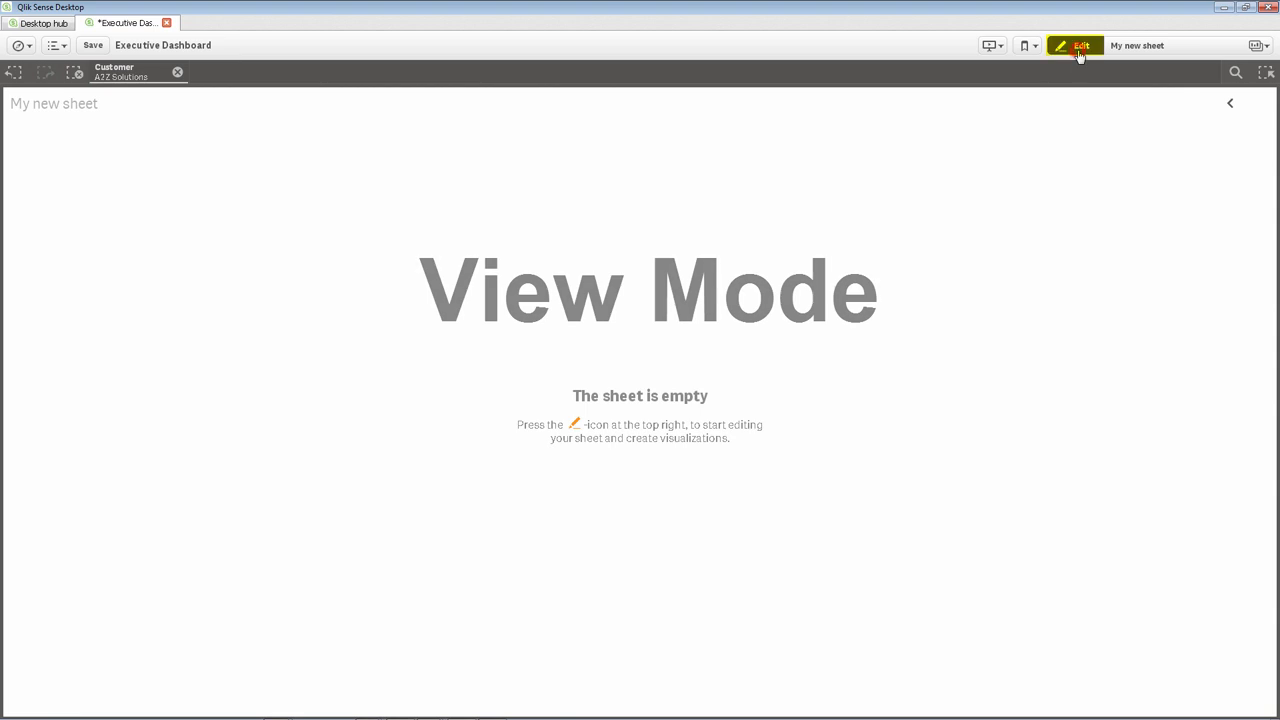
click(1076, 44)
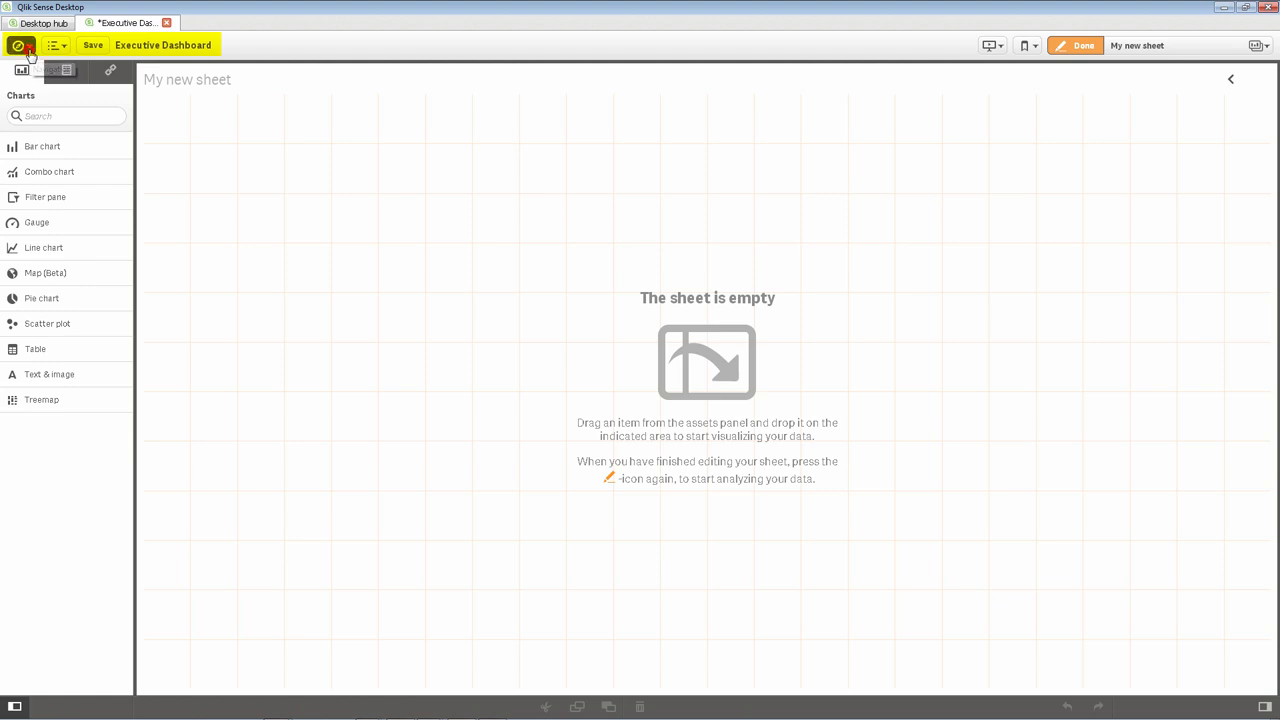
click(20, 44)
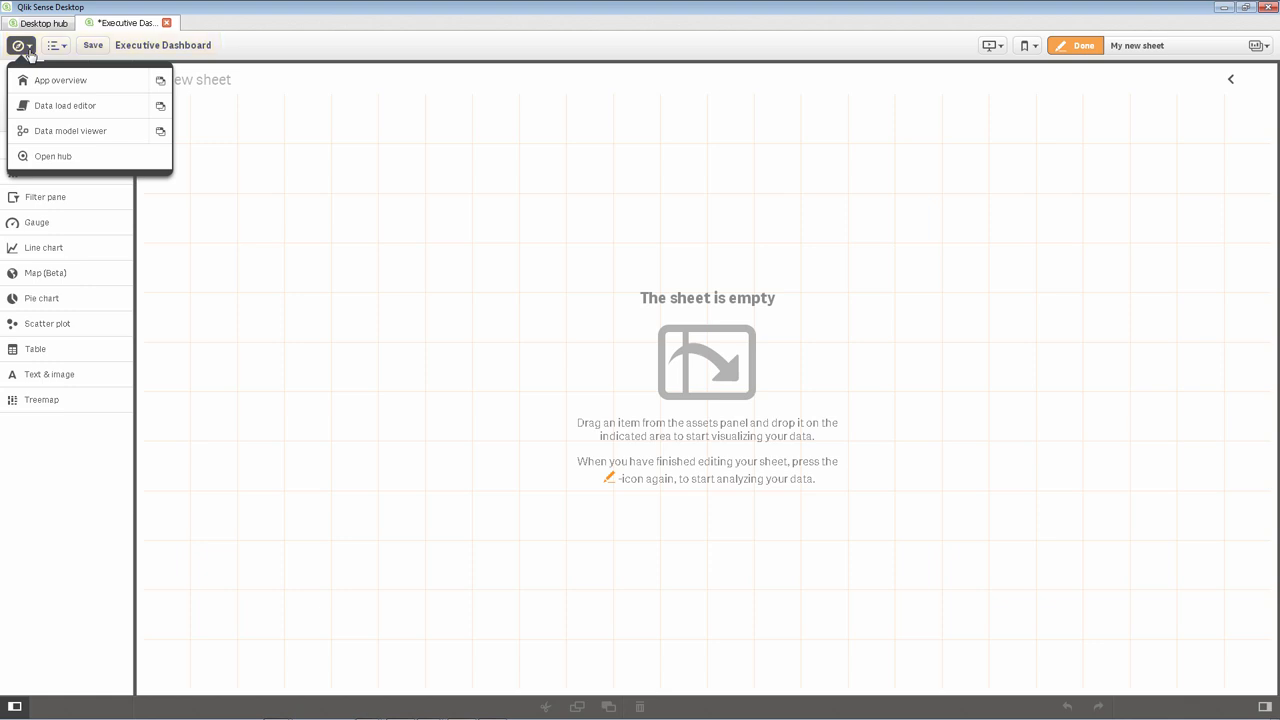
click(56, 44)
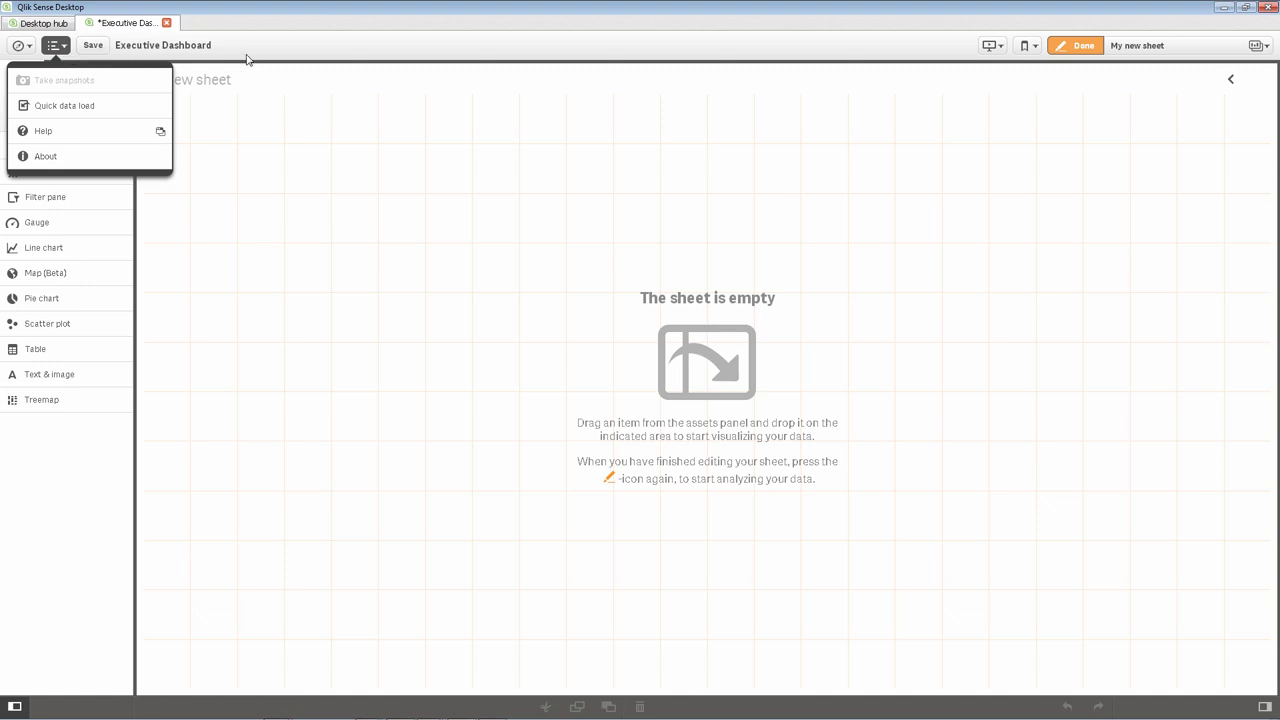
click(56, 44)
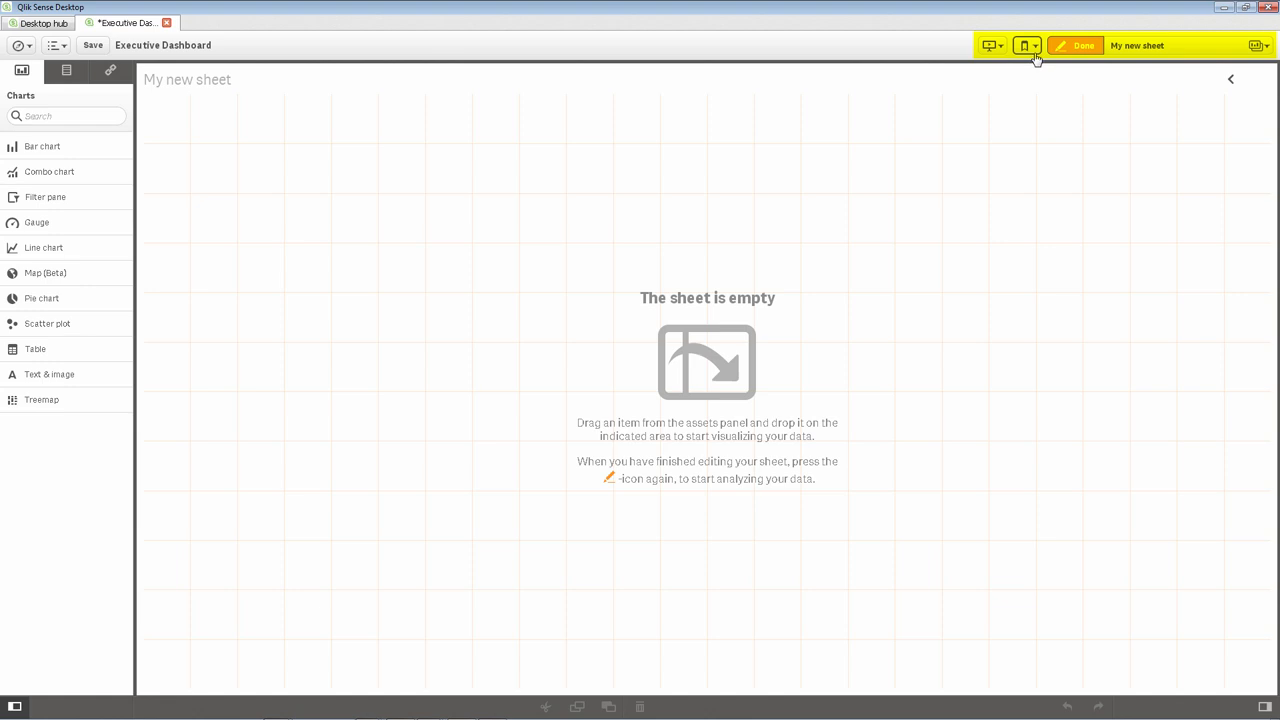
click(1026, 44)
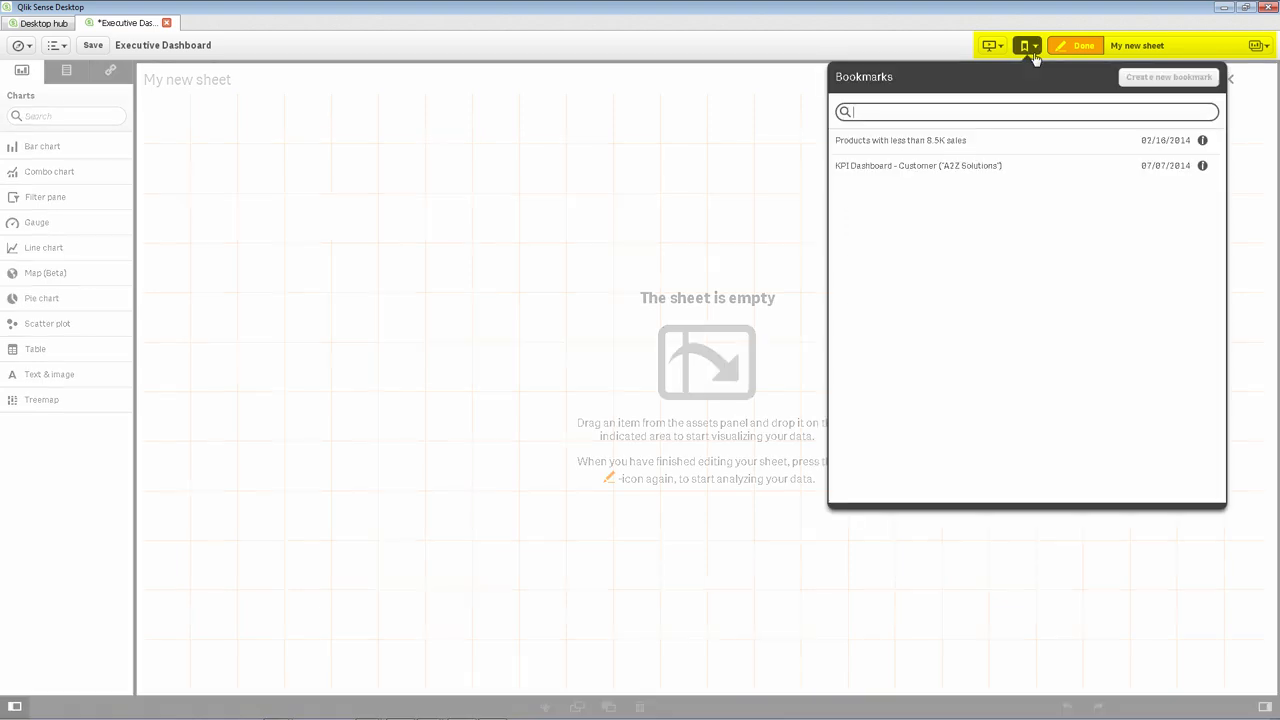
click(990, 44)
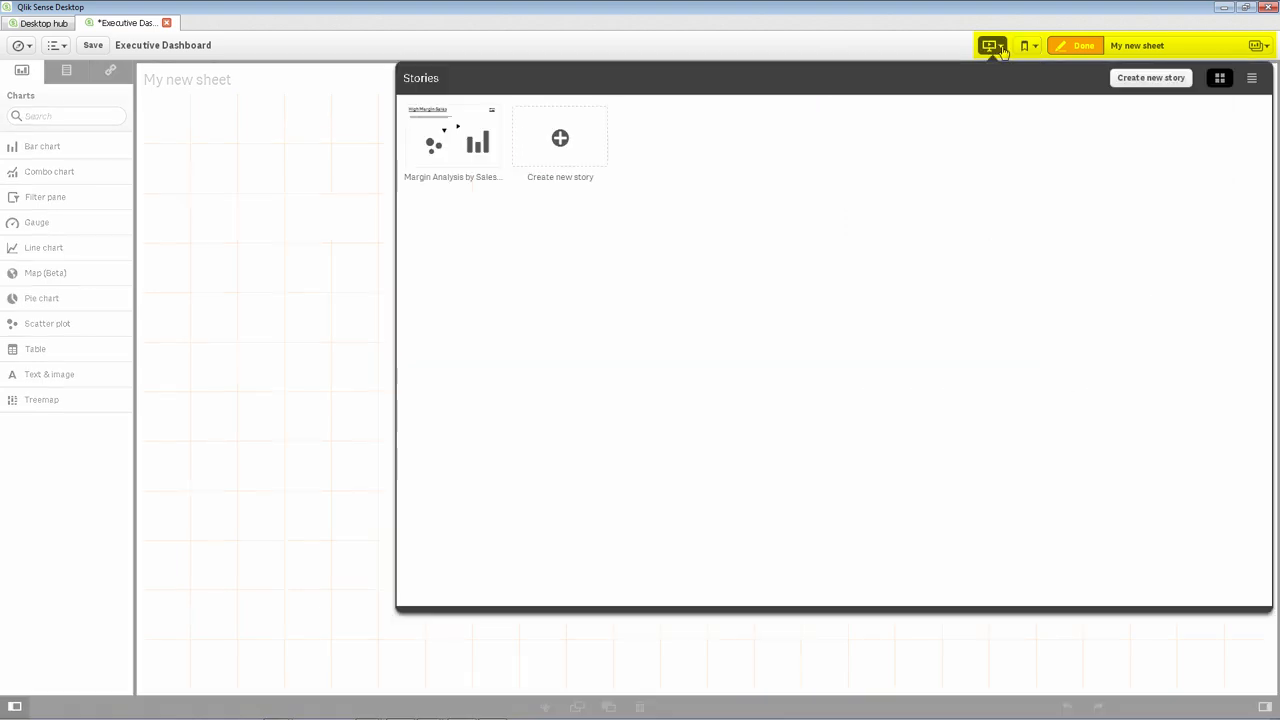
click(988, 44)
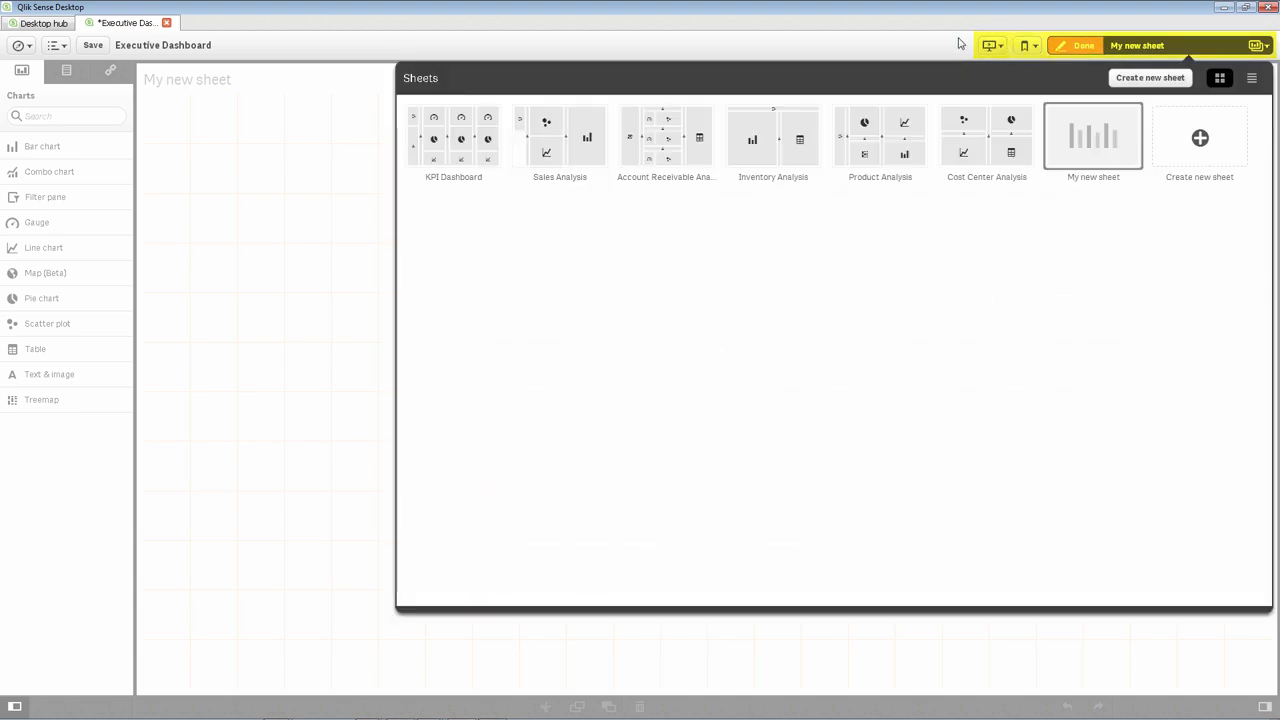
click(1092, 136)
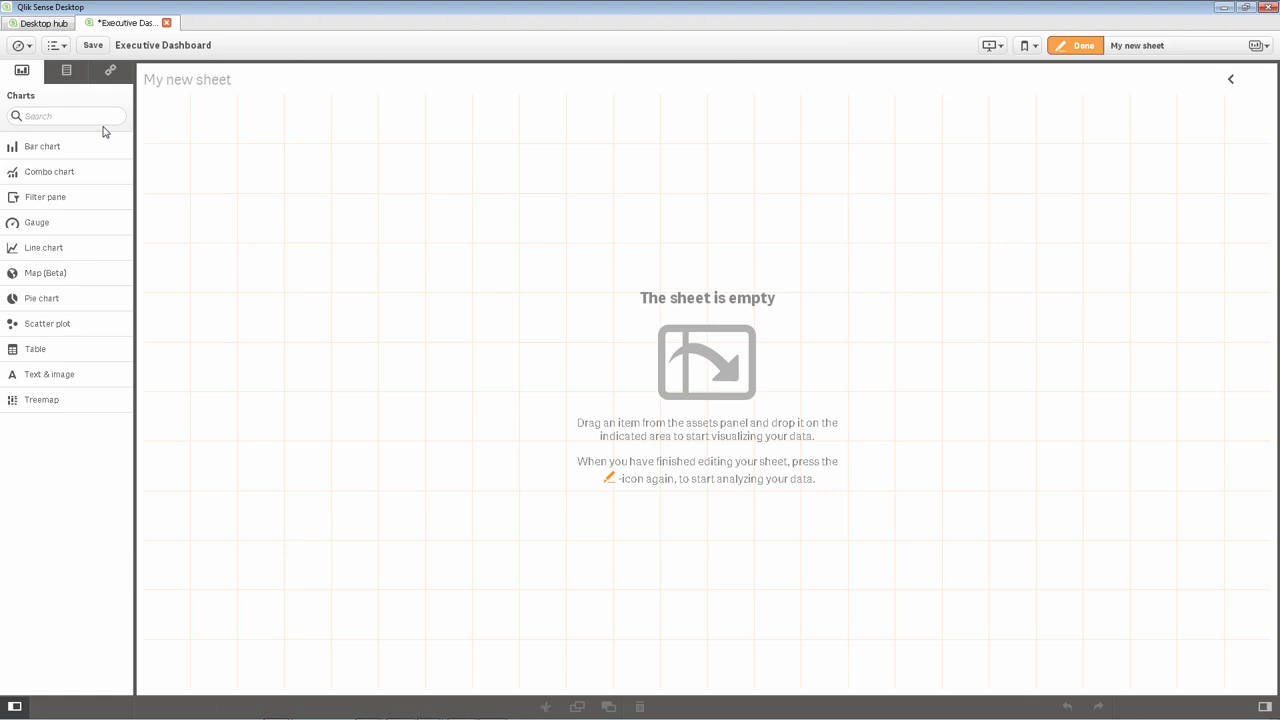
Browse the assets panel's Charts, Fields and Master items lists, ending in the empty Measures group
click(66, 70)
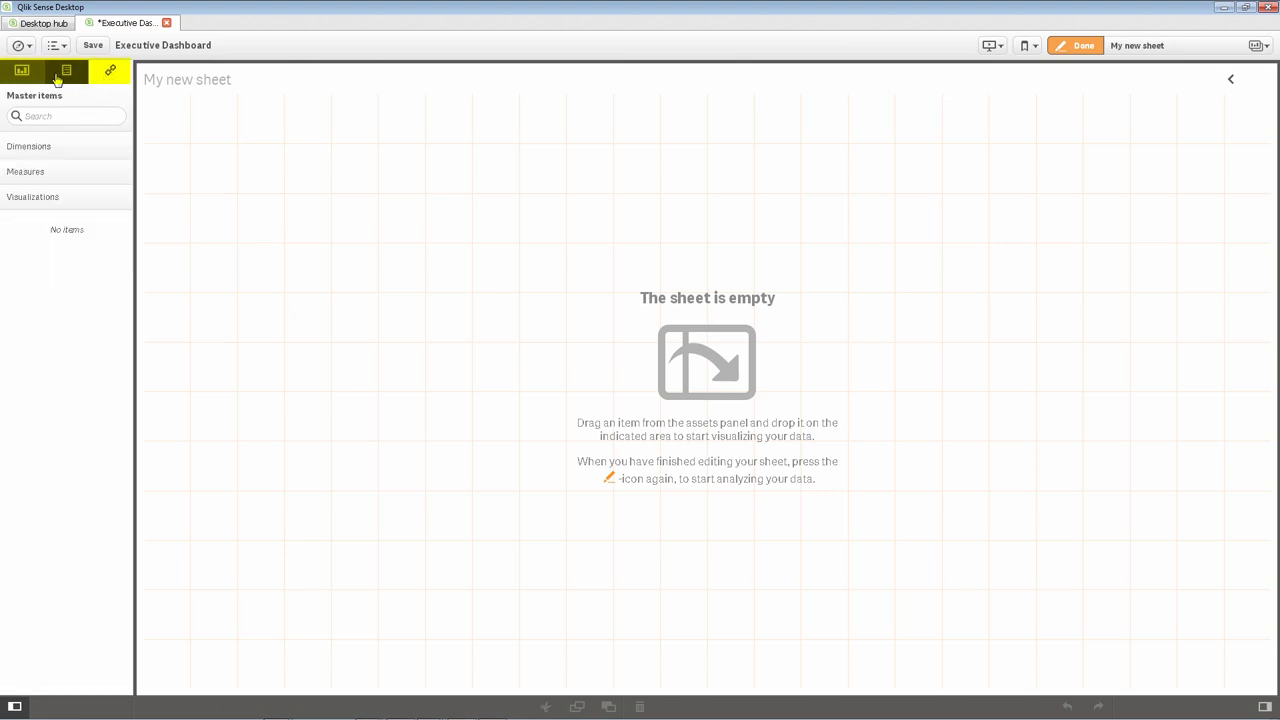
click(66, 72)
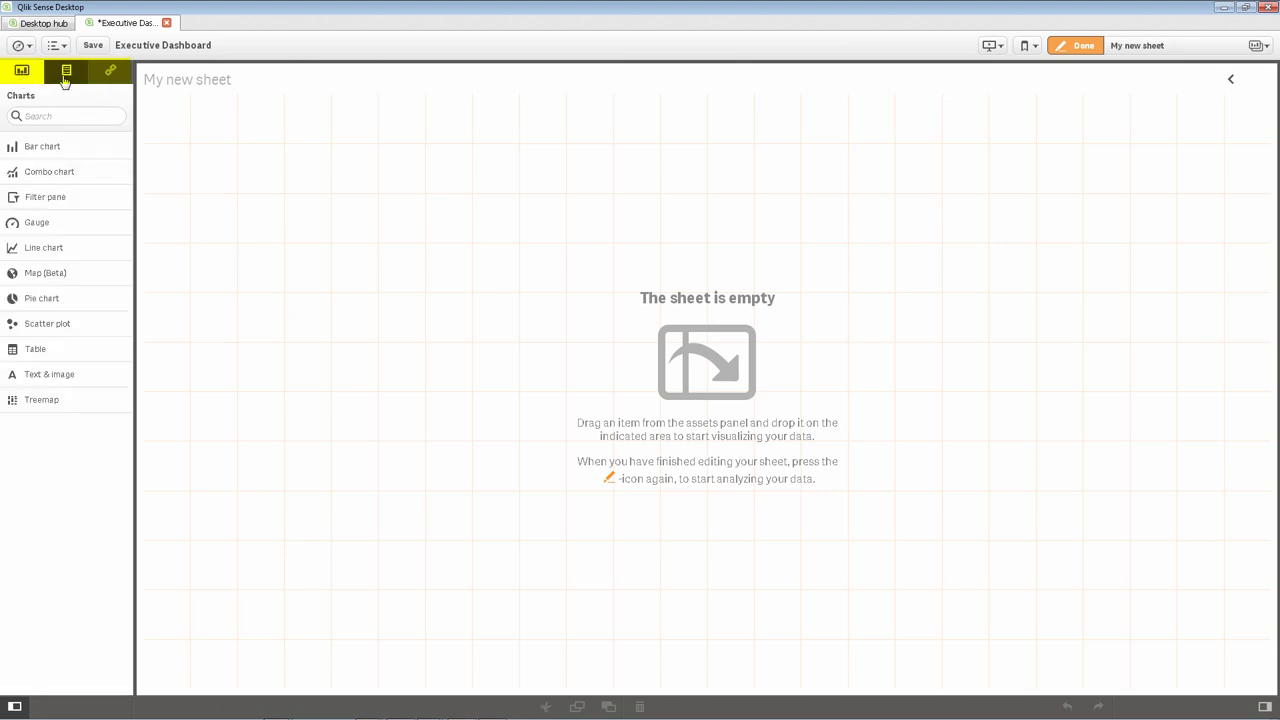
click(110, 70)
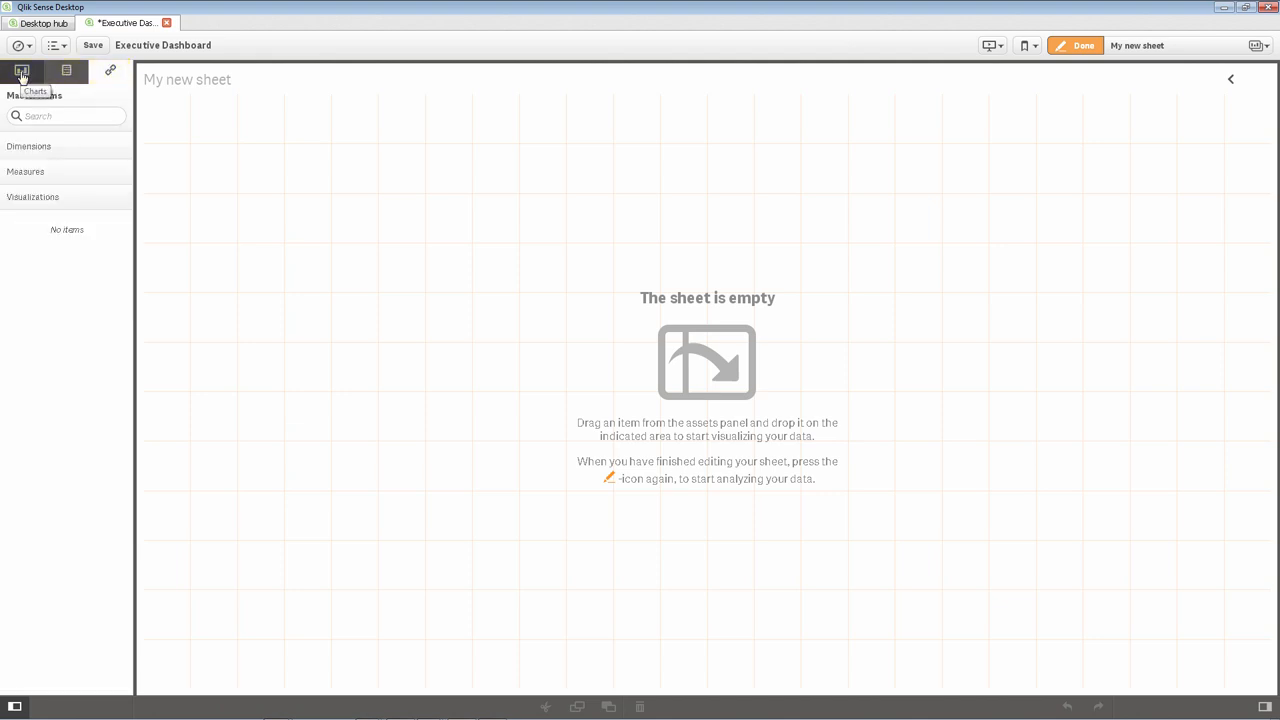
click(20, 70)
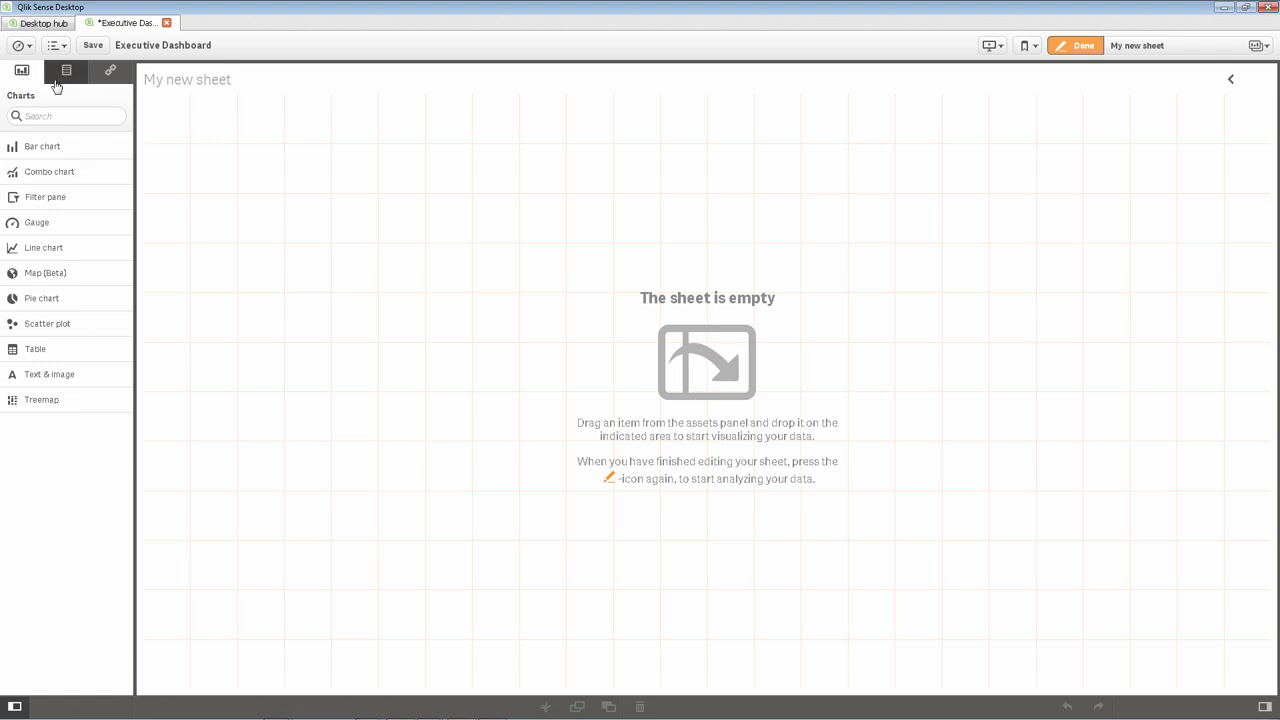
mouse_move(66, 72)
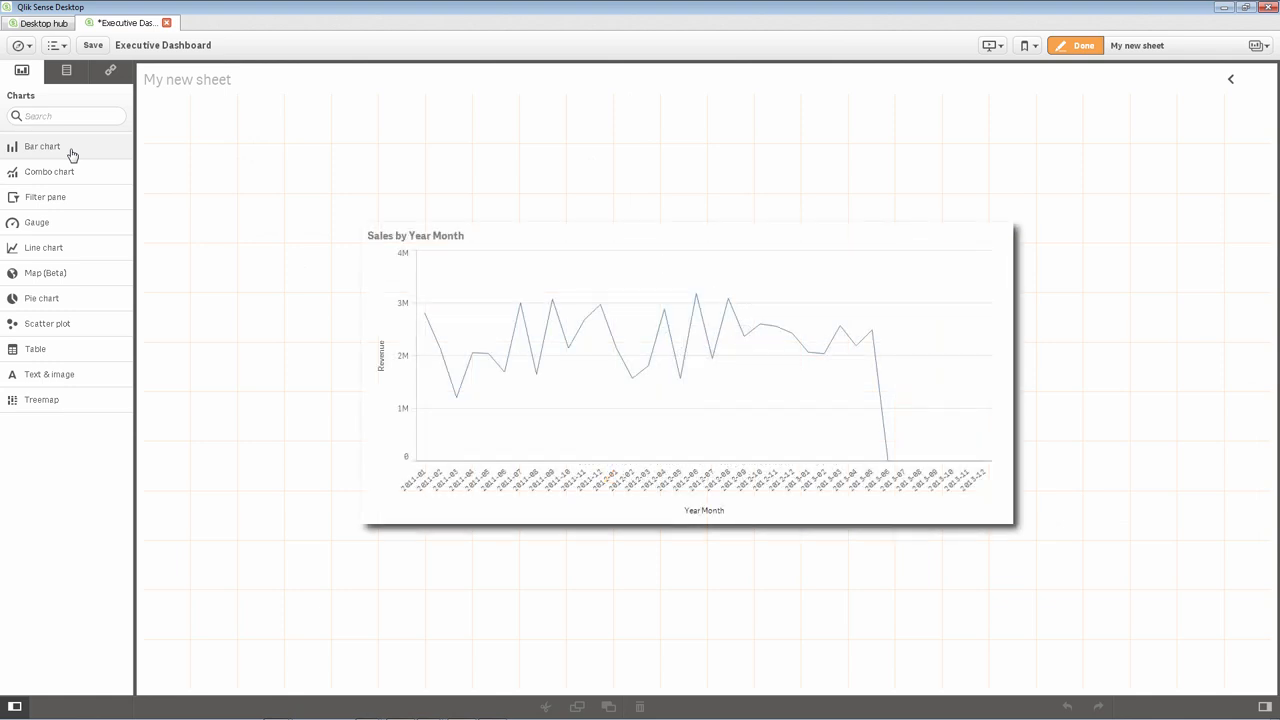
click(66, 70)
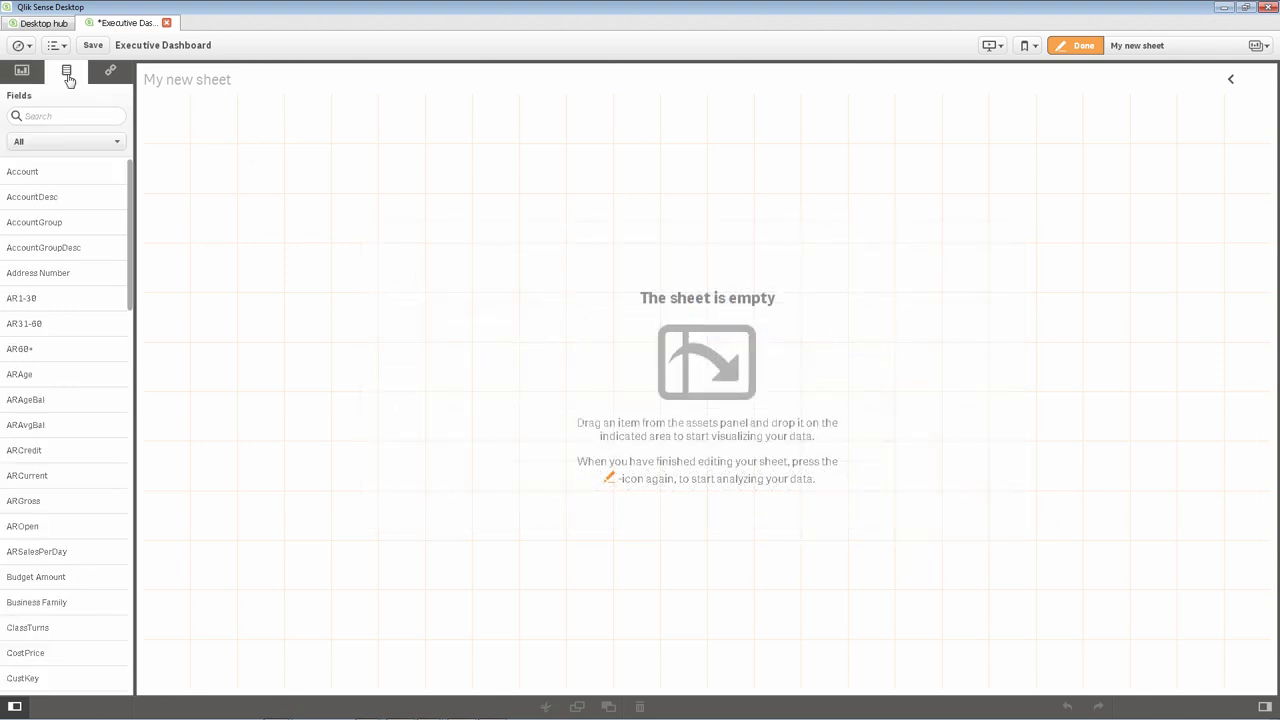
scroll(down, 3)
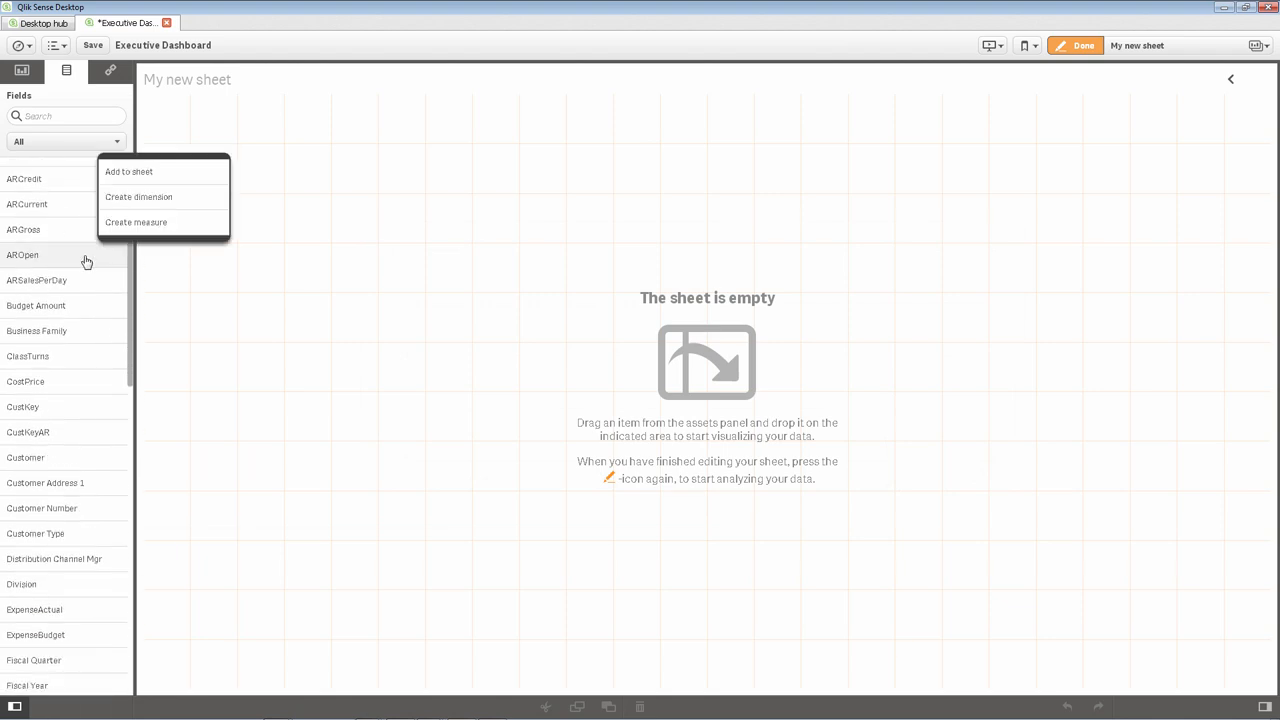
mouse_move(136, 222)
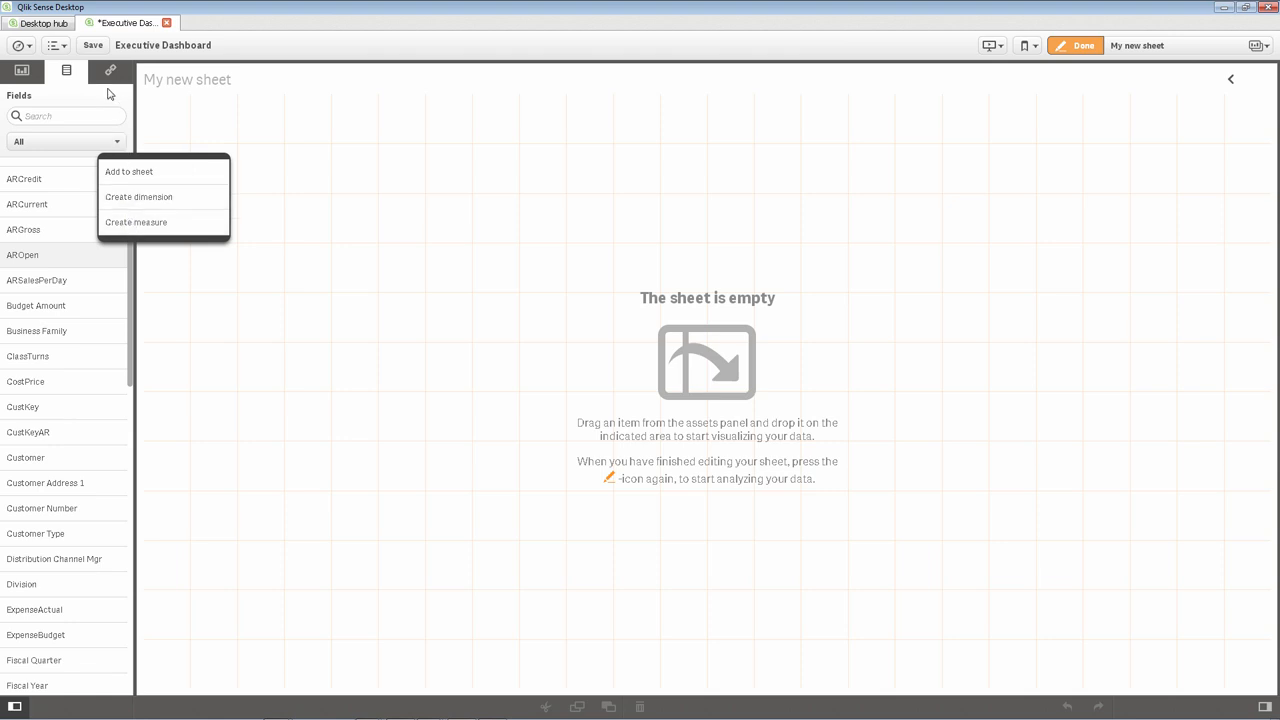
click(66, 70)
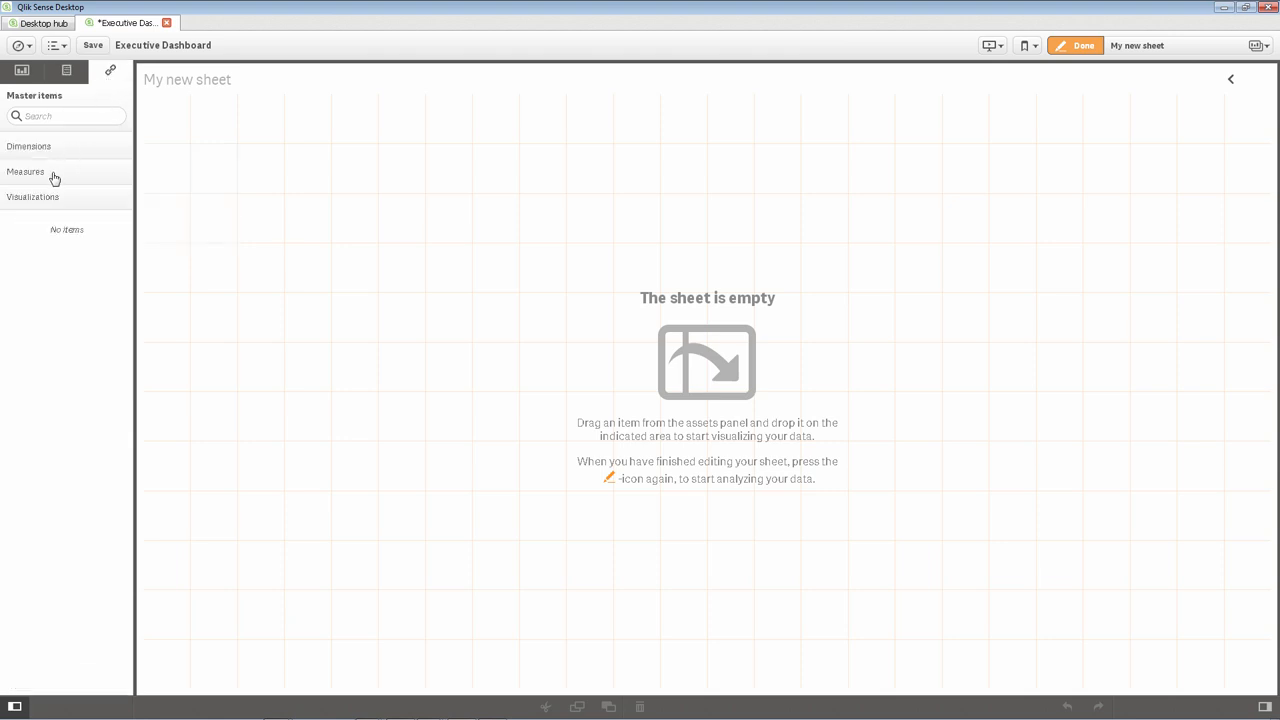
click(28, 146)
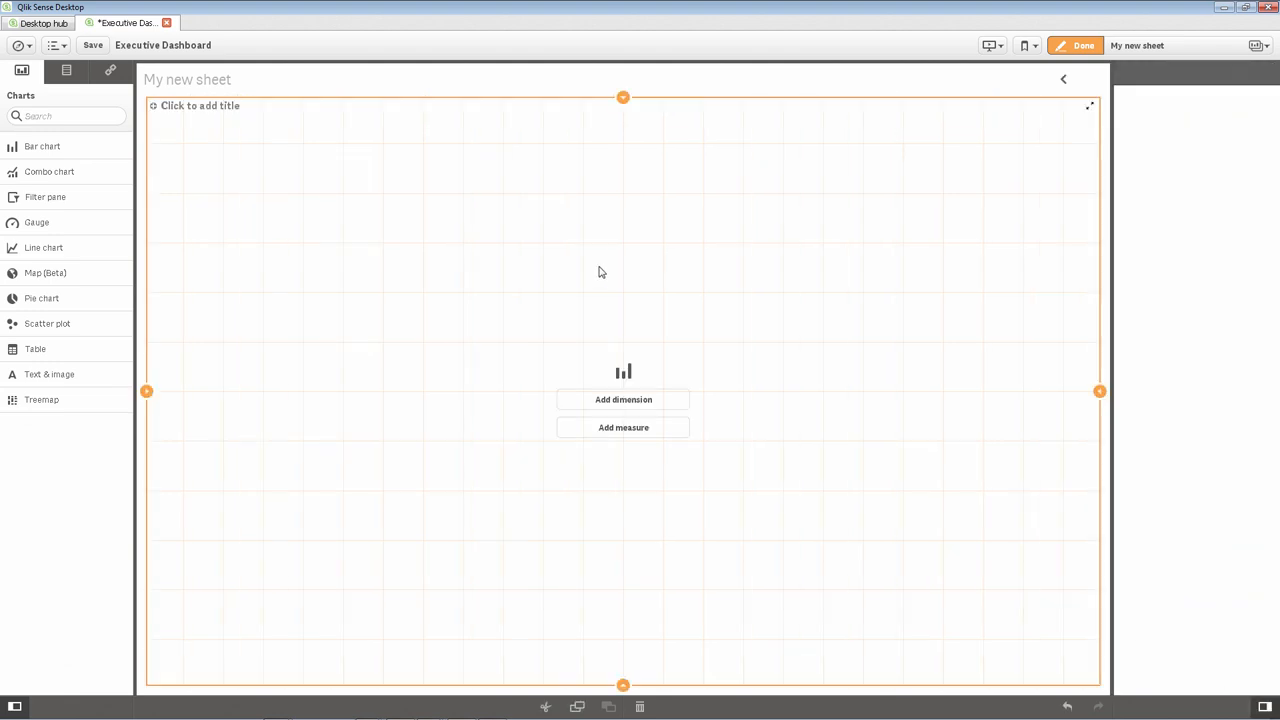
Give the empty bar chart Product Sub Group Desc as dimension and Revenue as measure
click(624, 400)
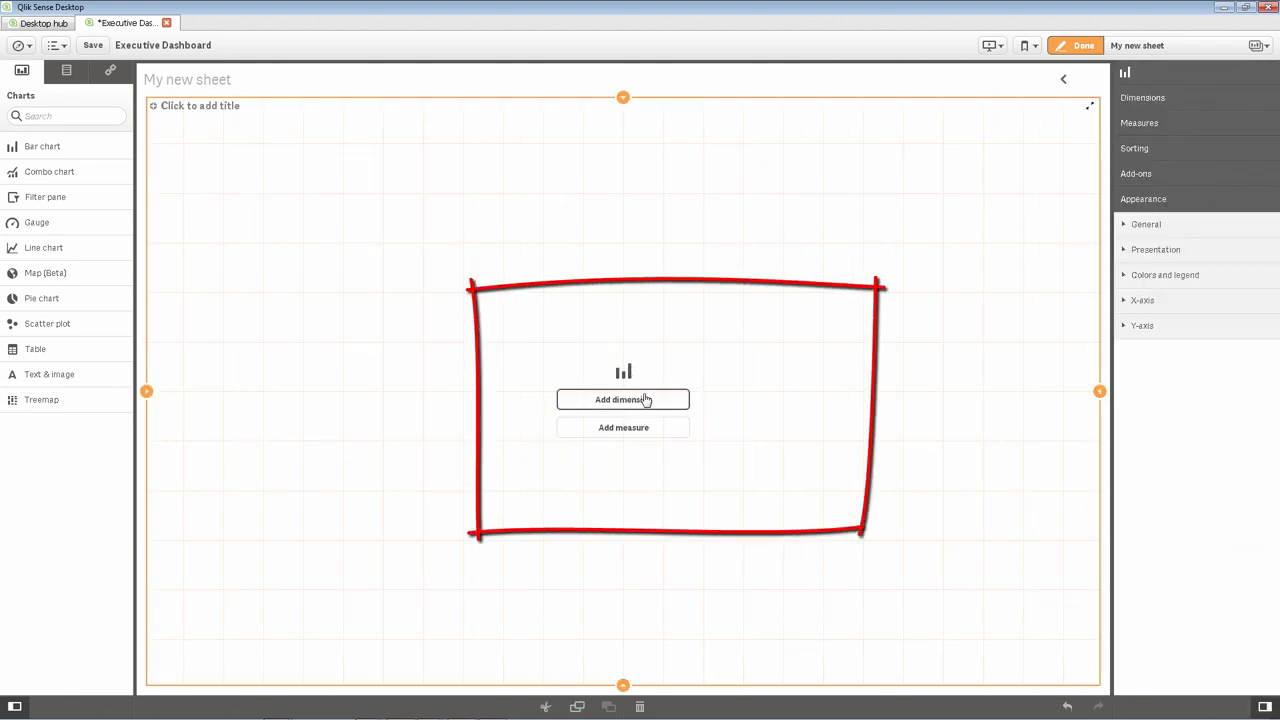
click(624, 400)
text(Reve)
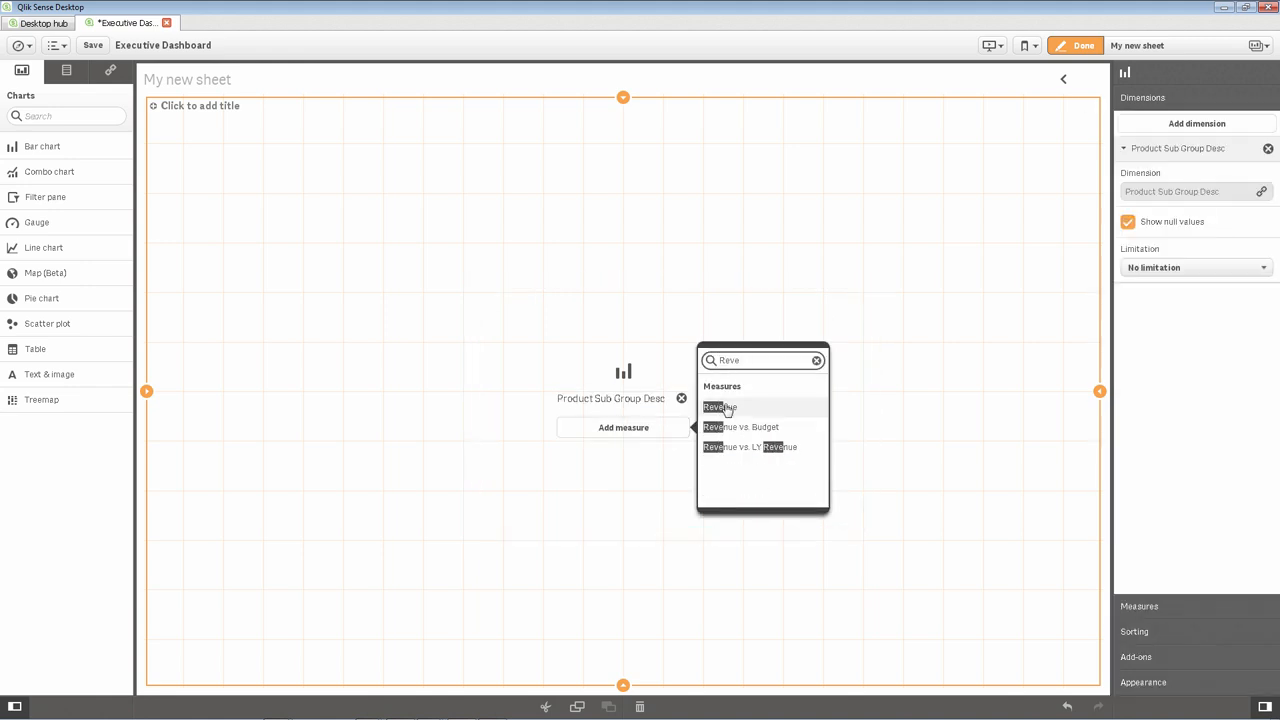
click(720, 408)
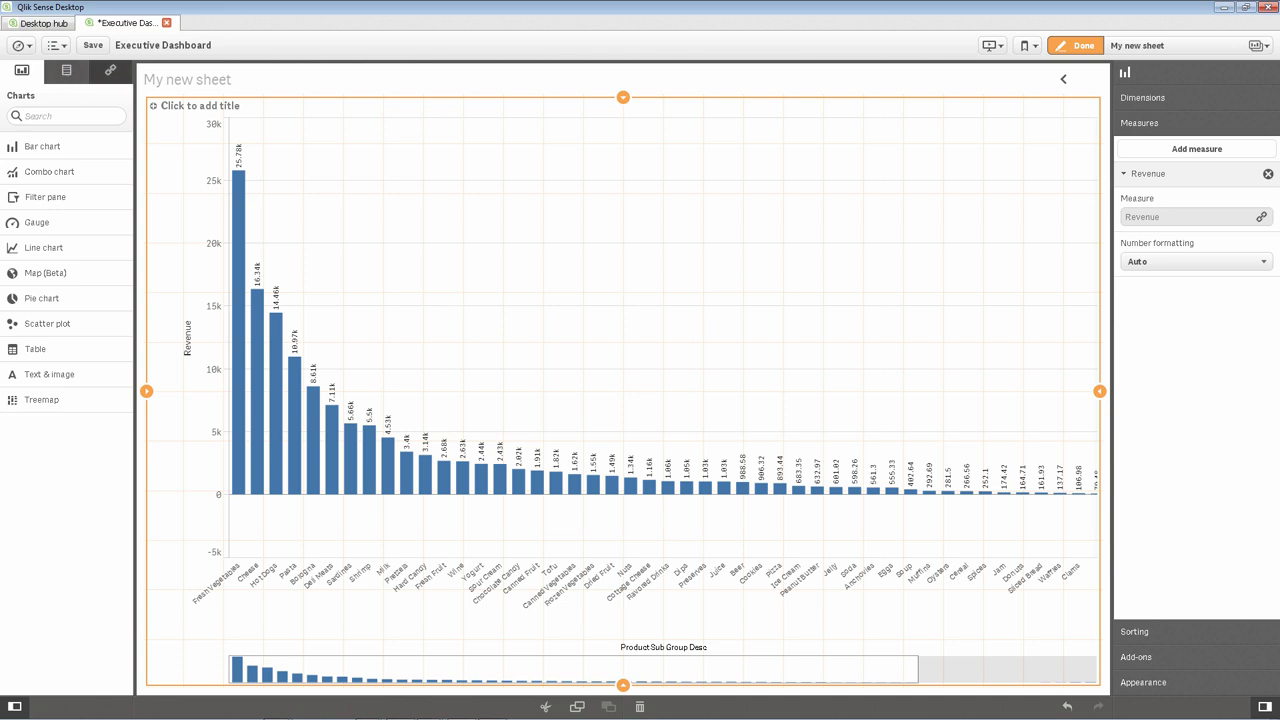
click(66, 70)
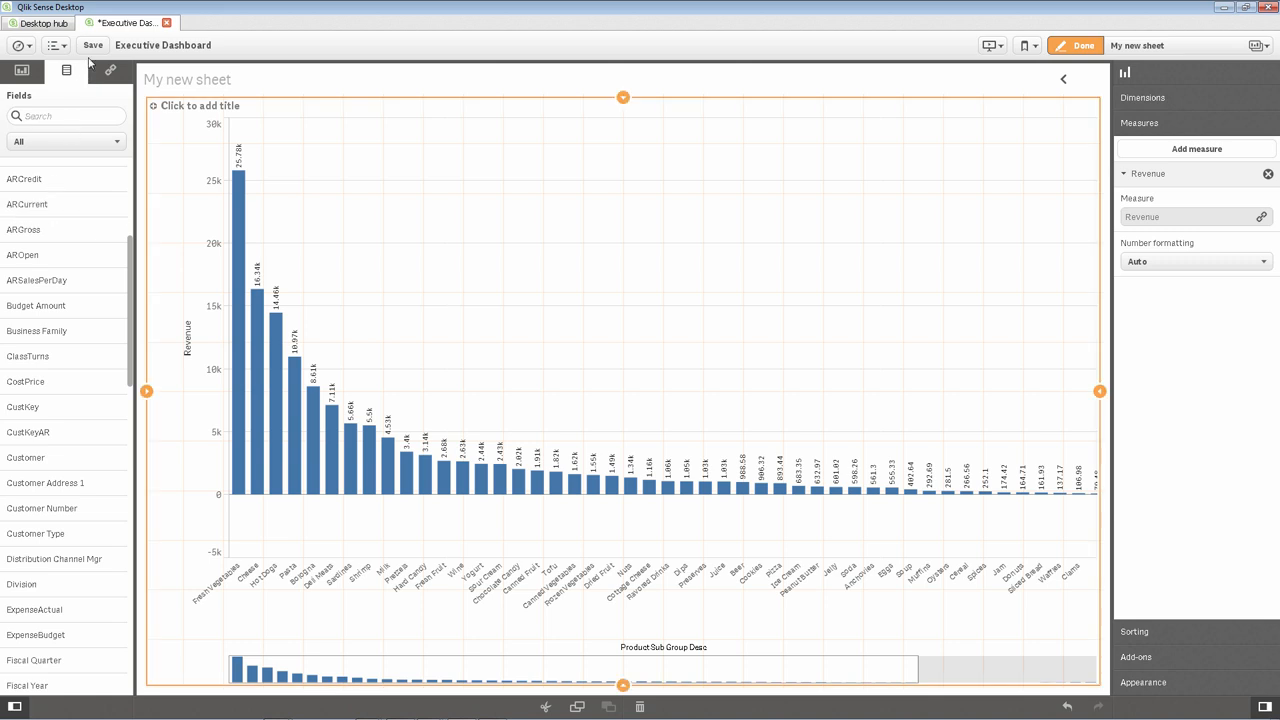
Title the Revenue bar chart 'Total Sales by Product'
click(200, 104)
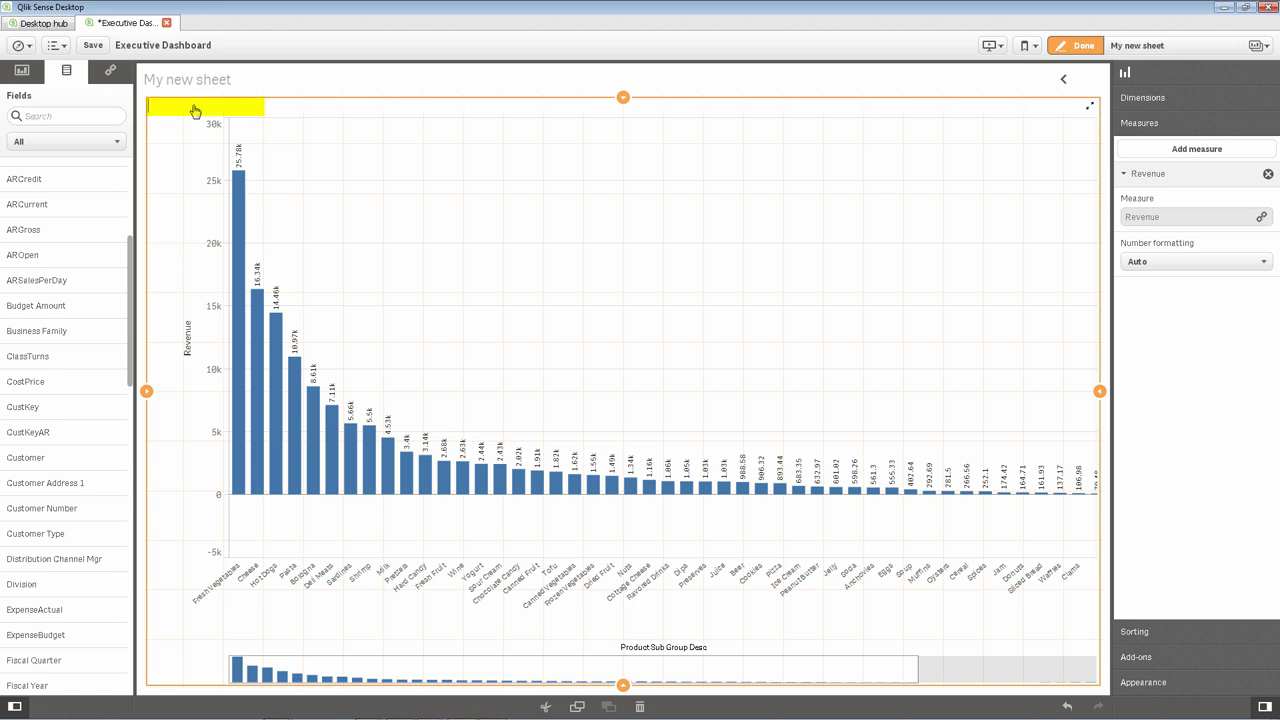
text(Total Sales)
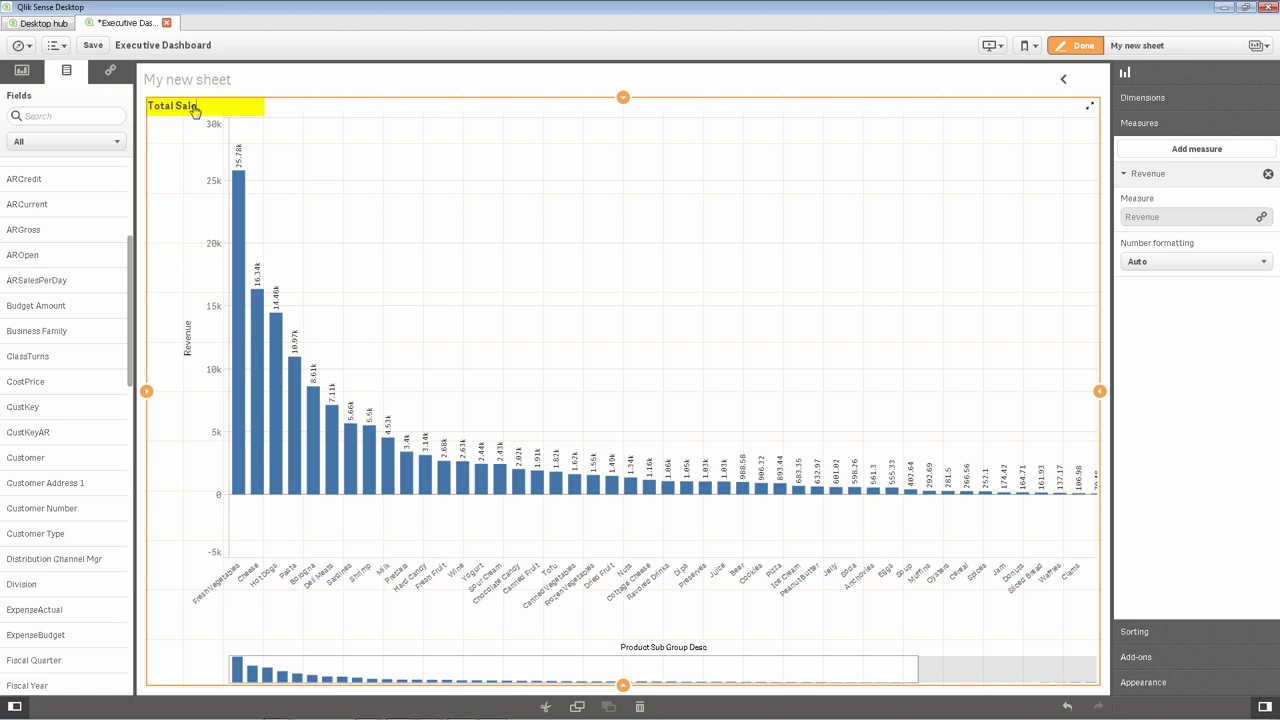
text(by Product)
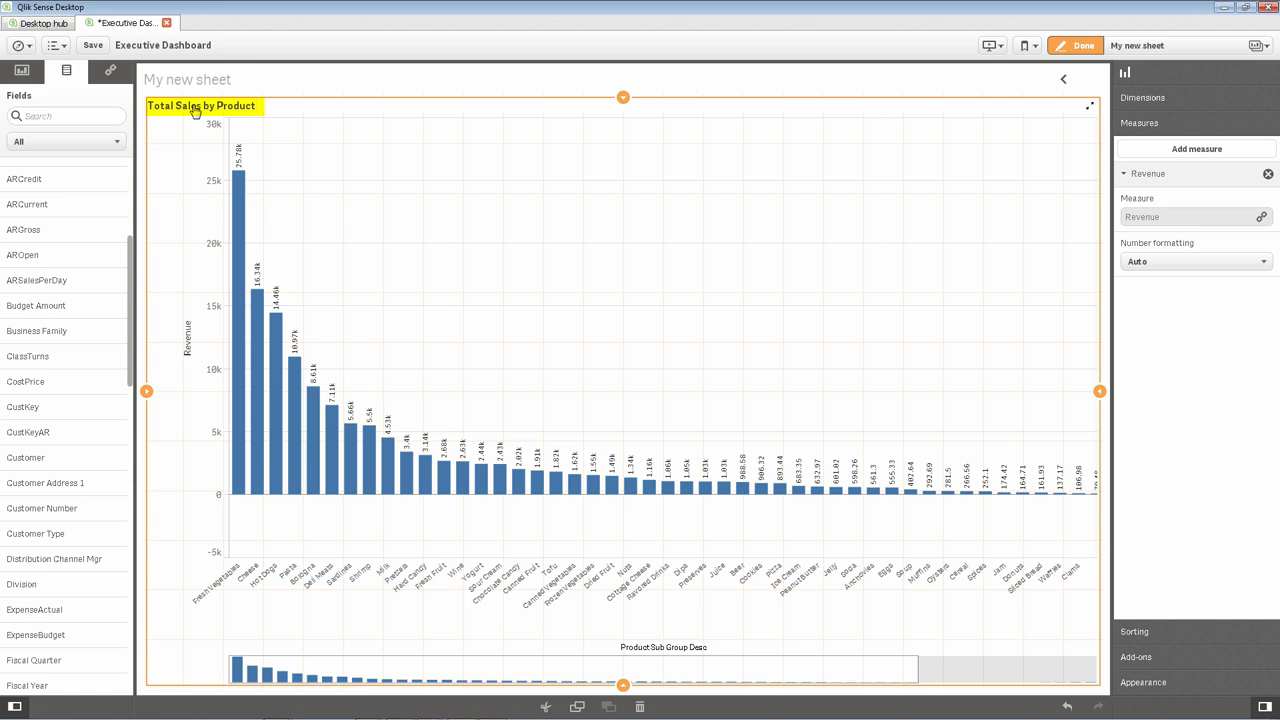
click(200, 104)
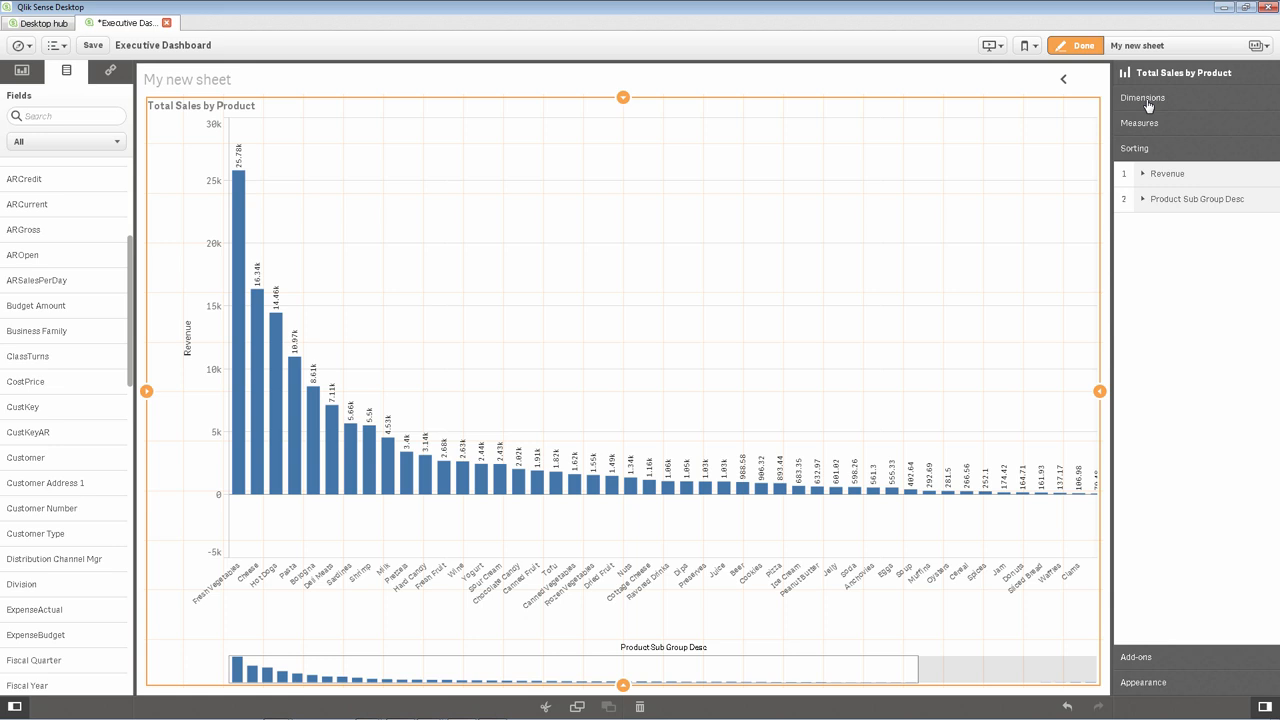
mouse_move(1172, 656)
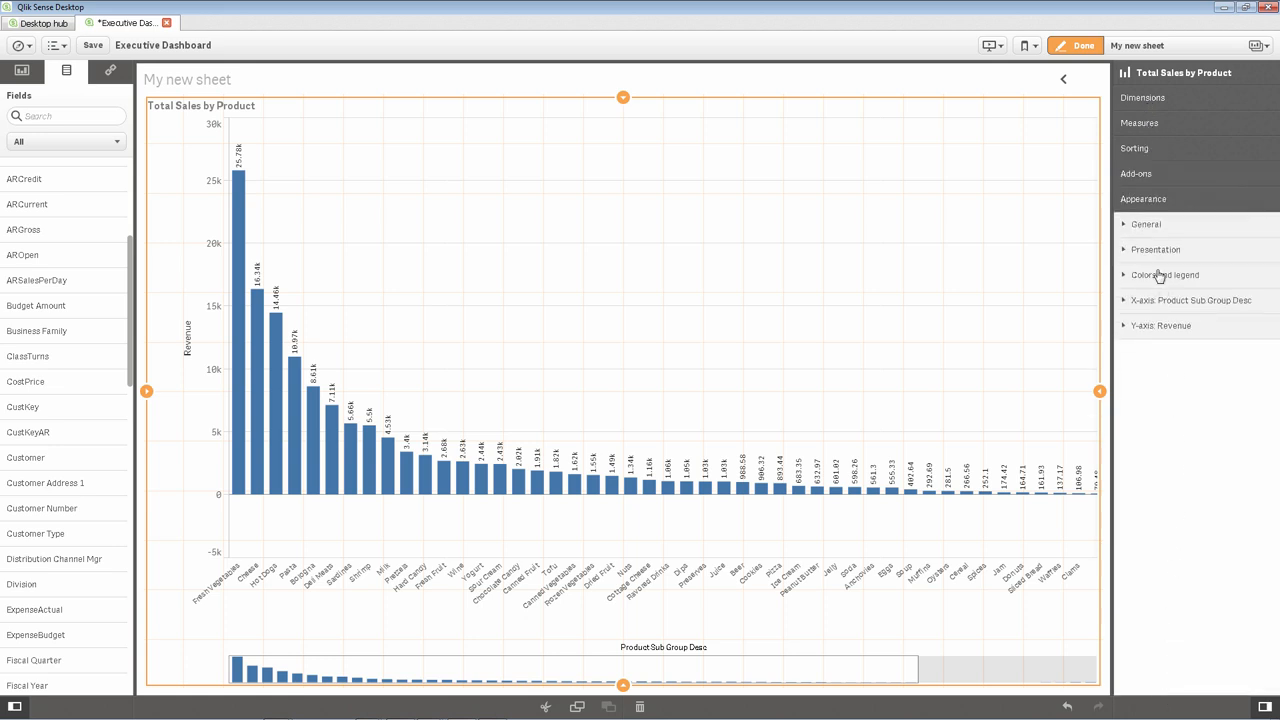
Switch the chart to horizontal bars in Appearance > Presentation
click(1156, 248)
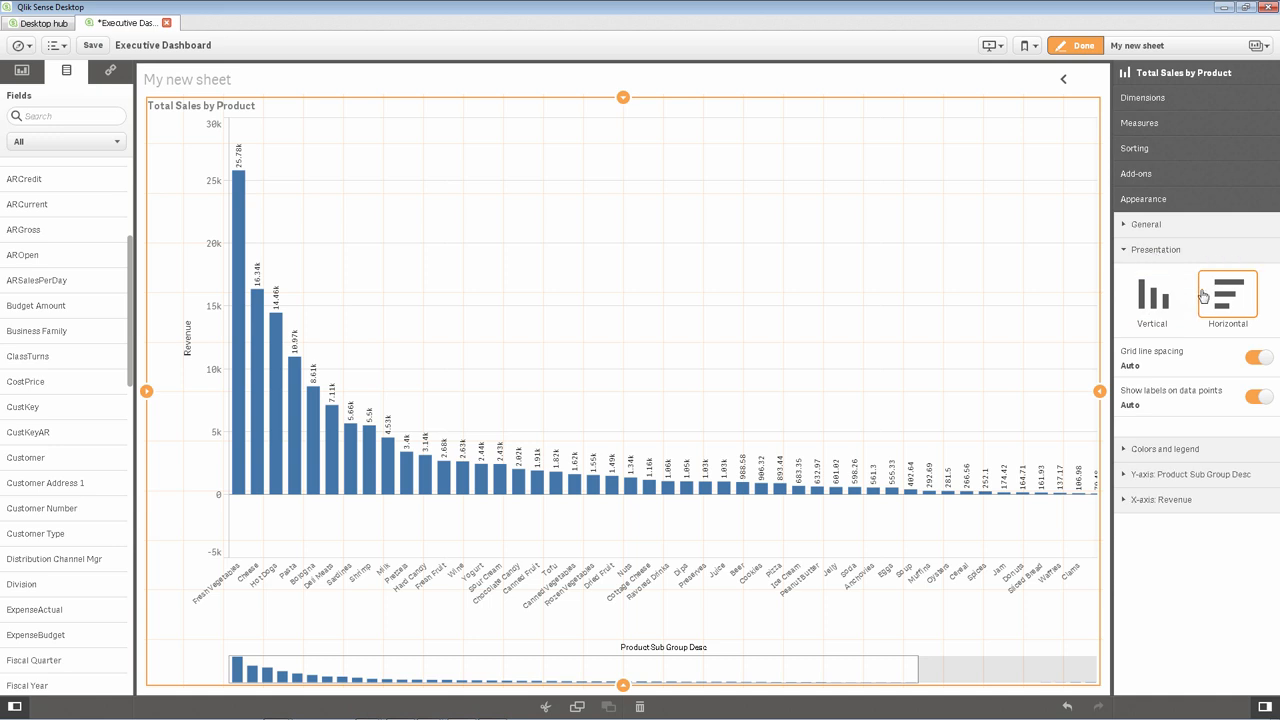
click(1228, 296)
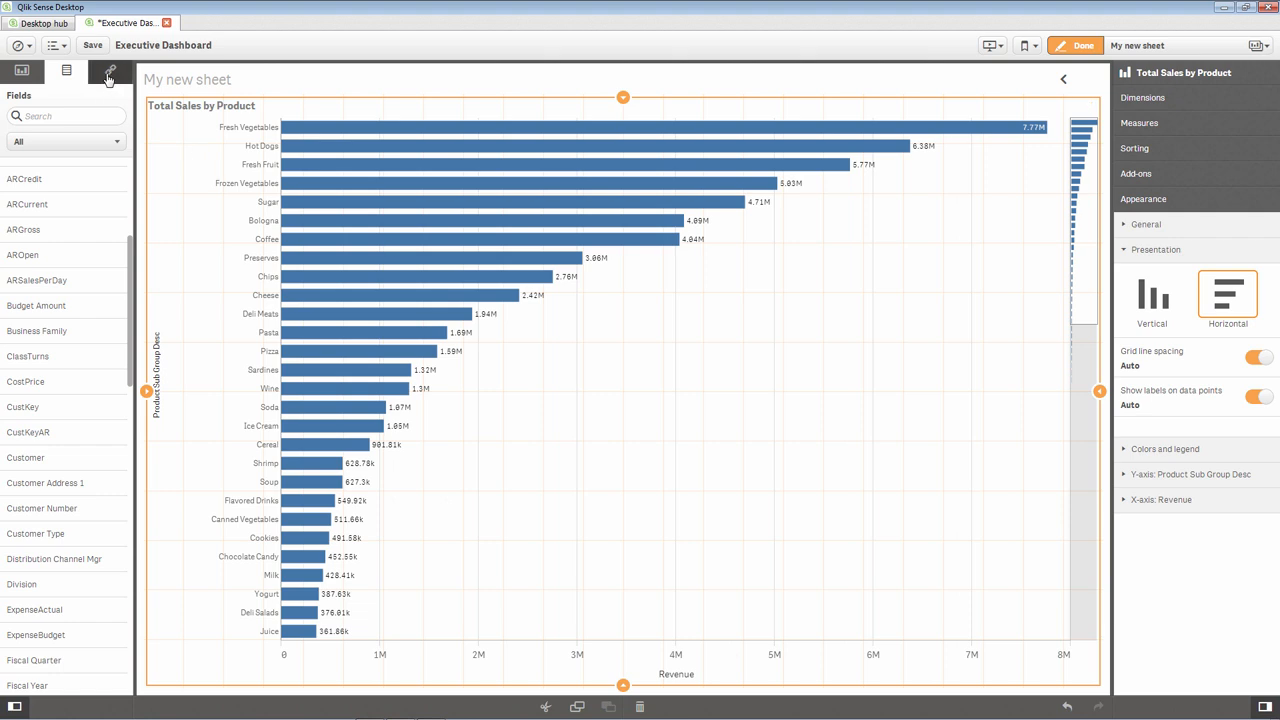
Add Total Sales by Product to the master items as a master visualization
click(110, 70)
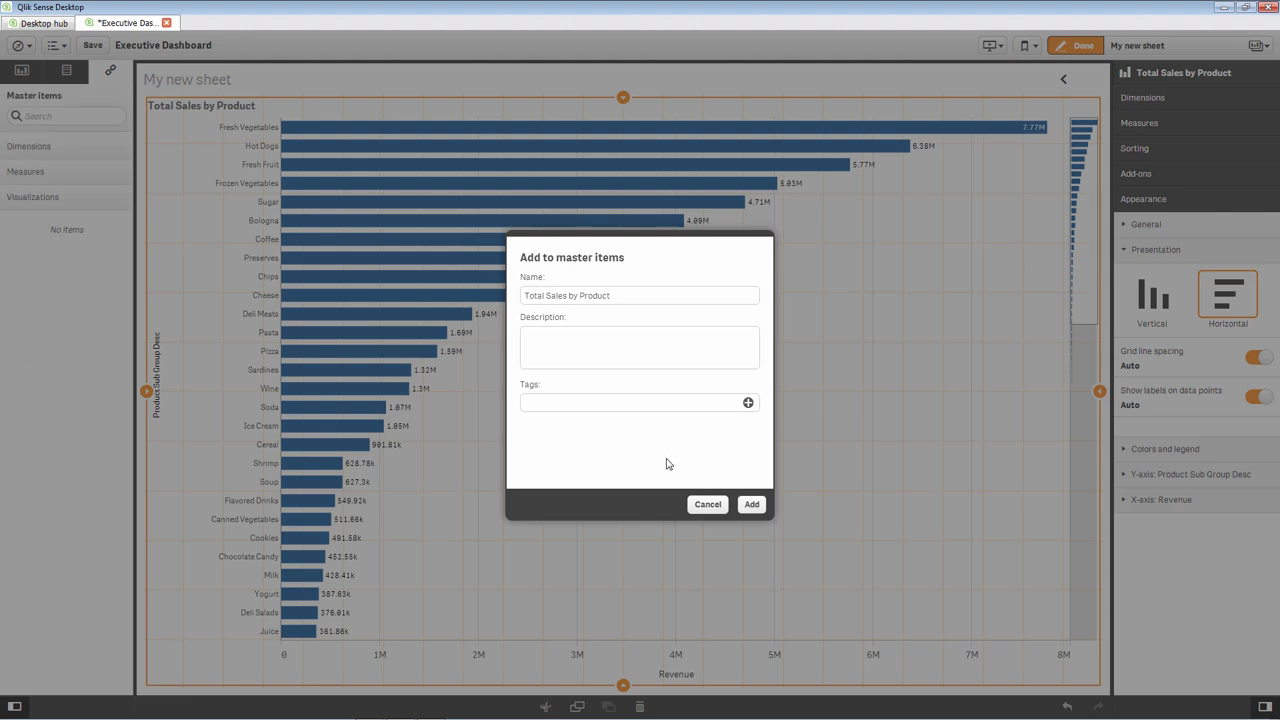
click(752, 504)
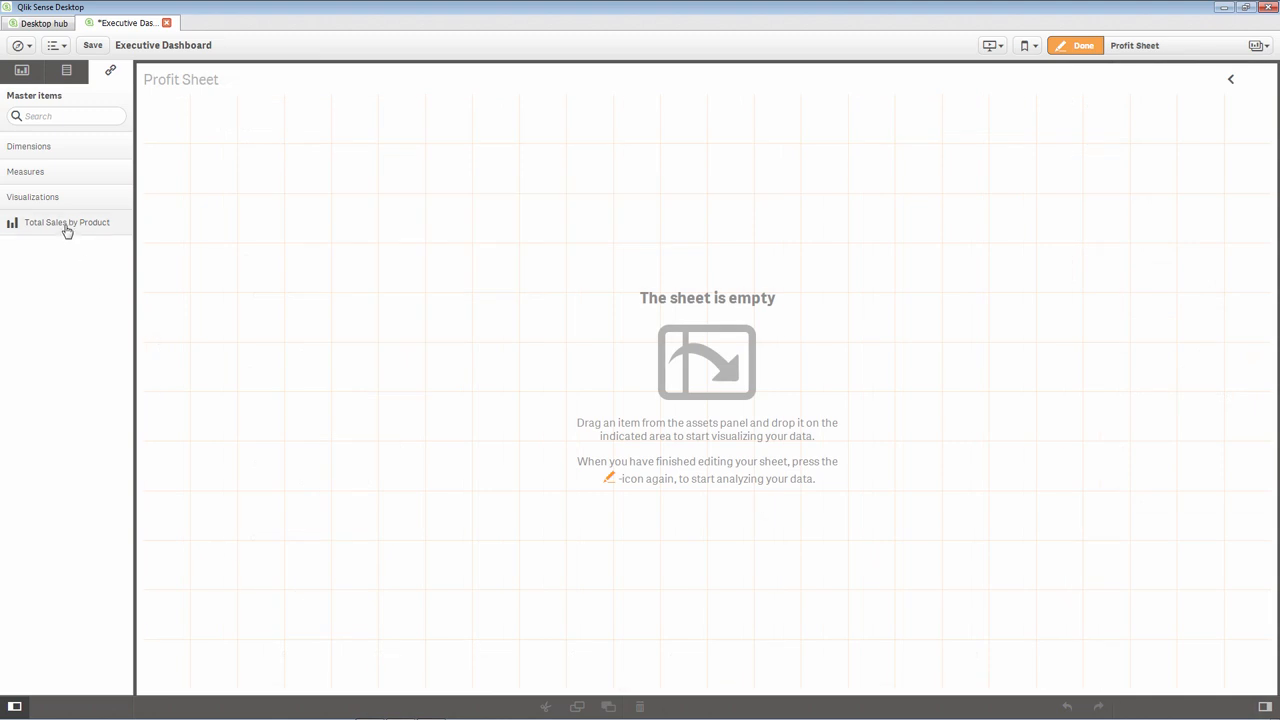
Drop the Total Sales by Product master chart onto Profit Sheet and unlink it from its master
drag(68, 222, 384, 390)
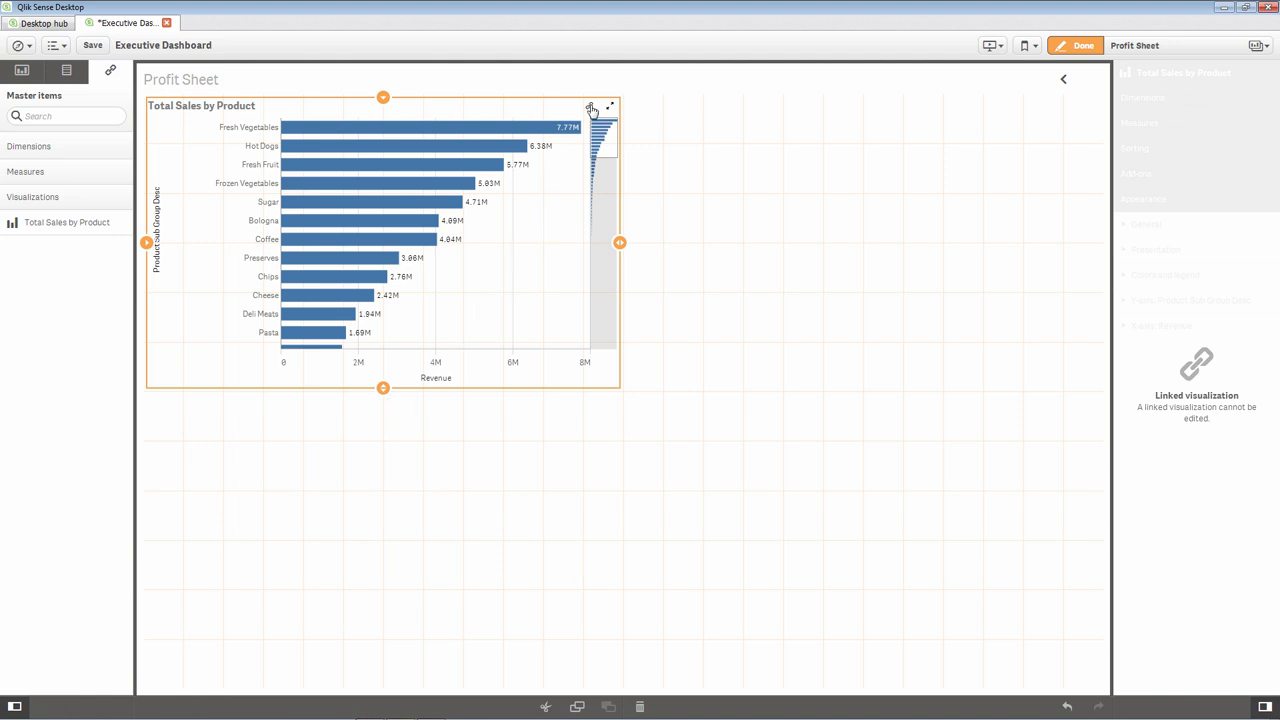
mouse_move(592, 108)
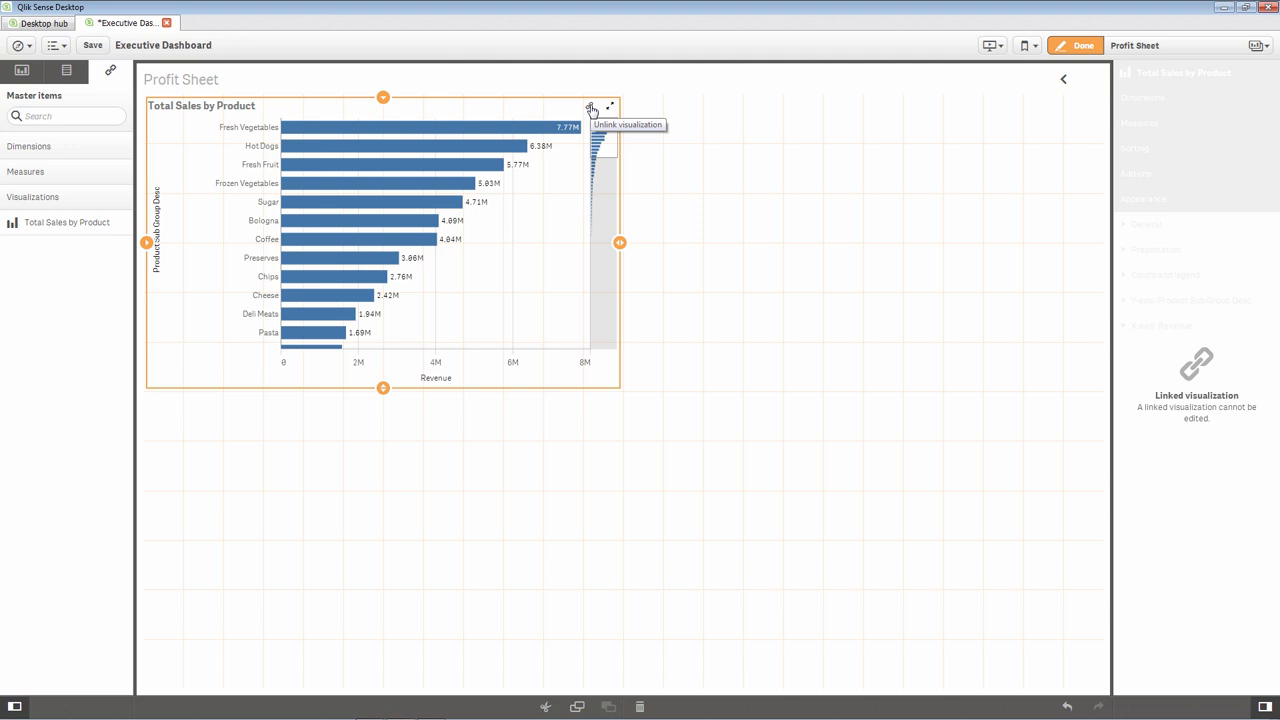
mouse_move(442, 194)
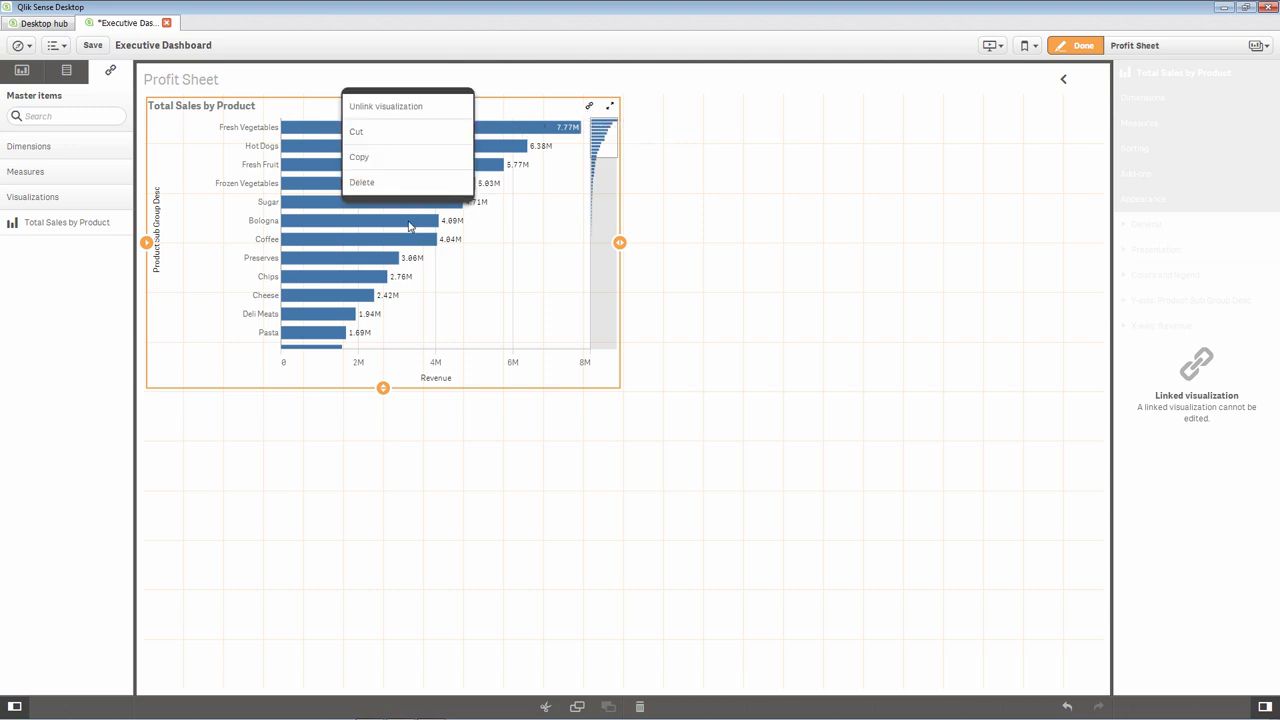
click(386, 106)
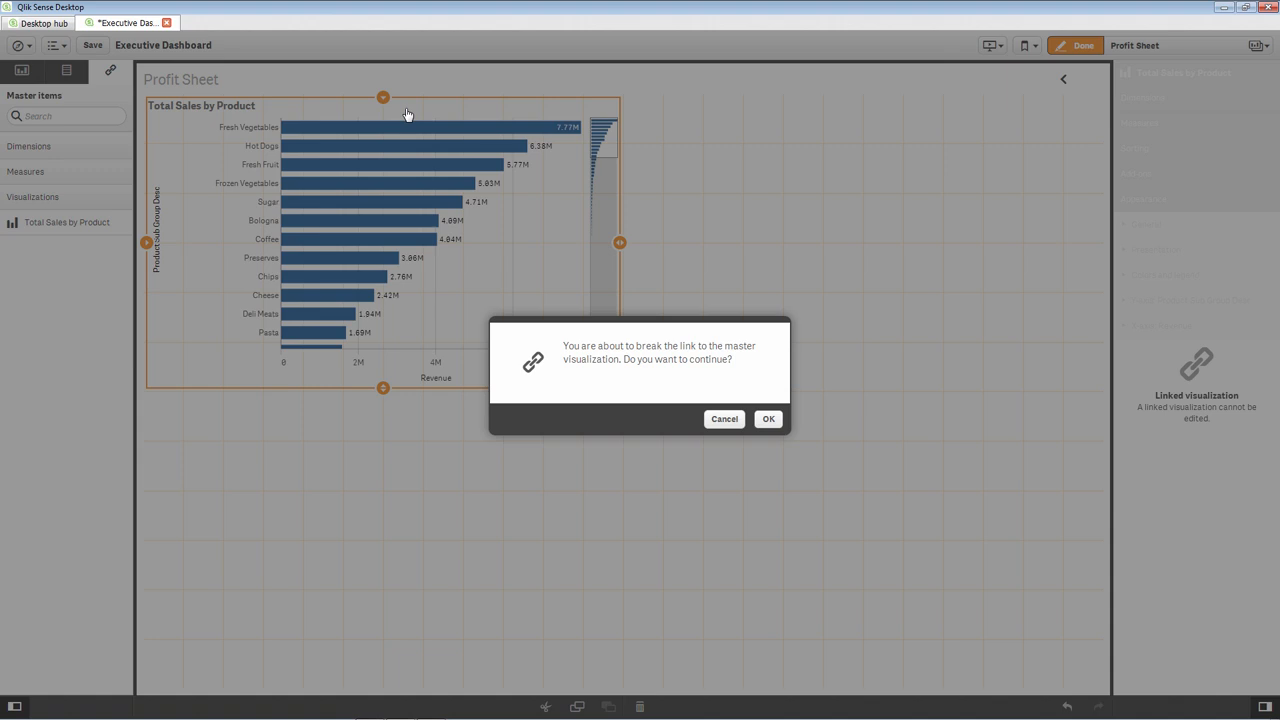
click(768, 420)
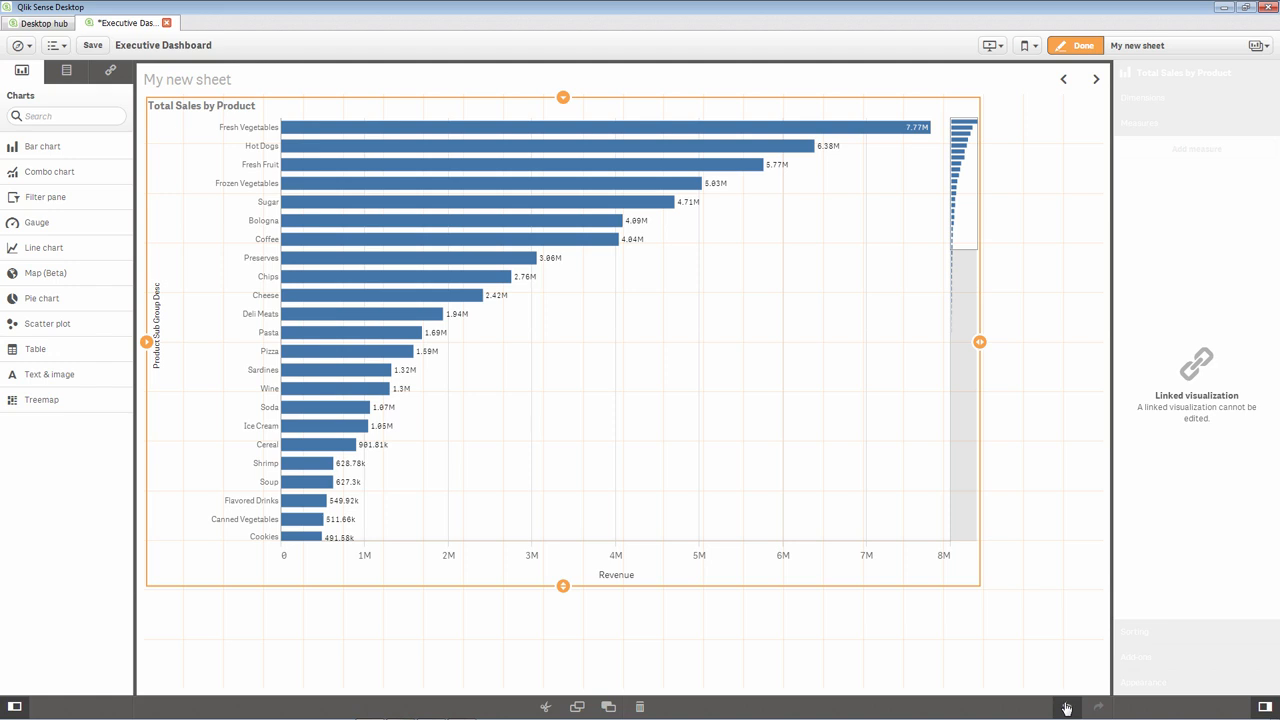
mouse_move(676, 708)
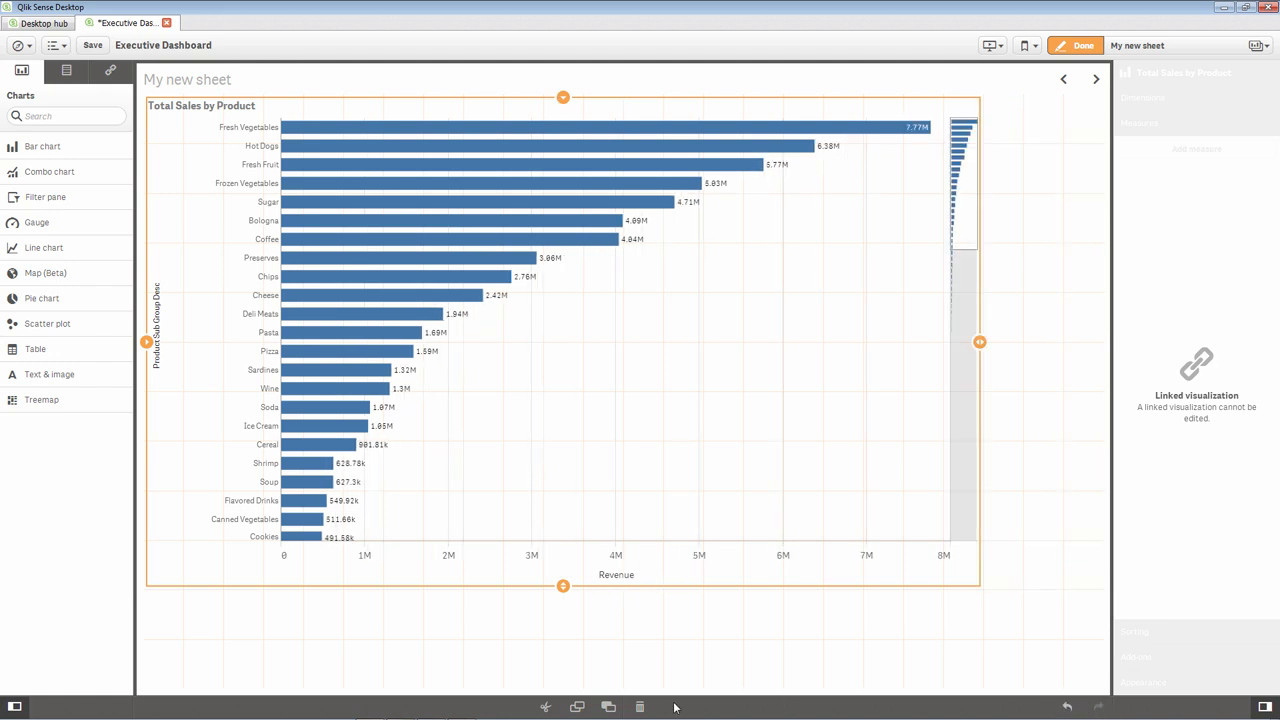
Resize the Total Sales by Product chart, then delete it so My new sheet is empty
drag(562, 588, 624, 684)
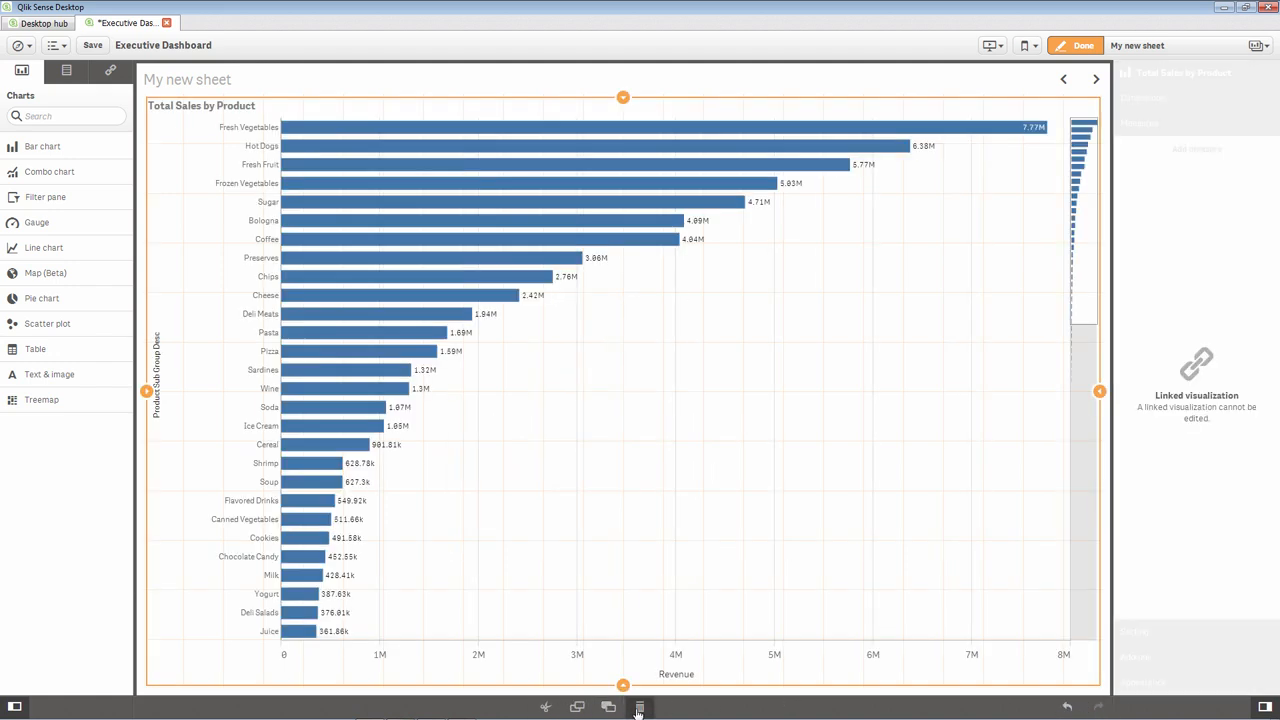
click(640, 708)
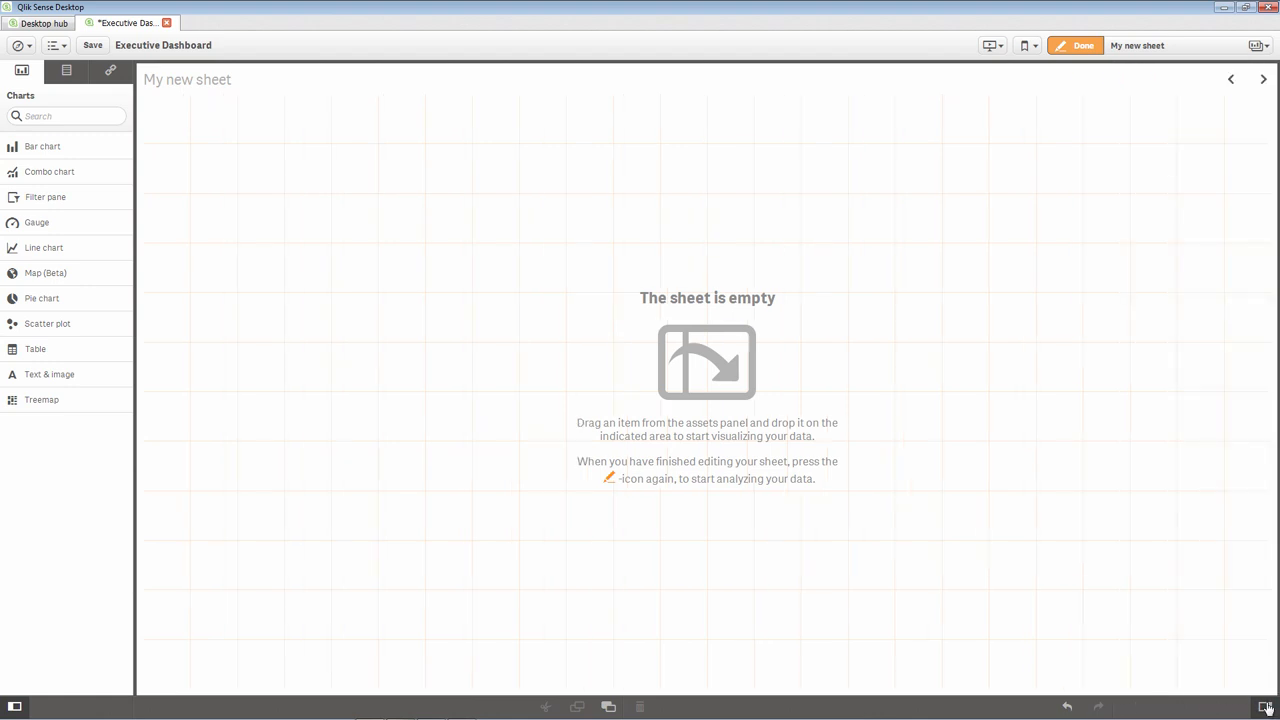